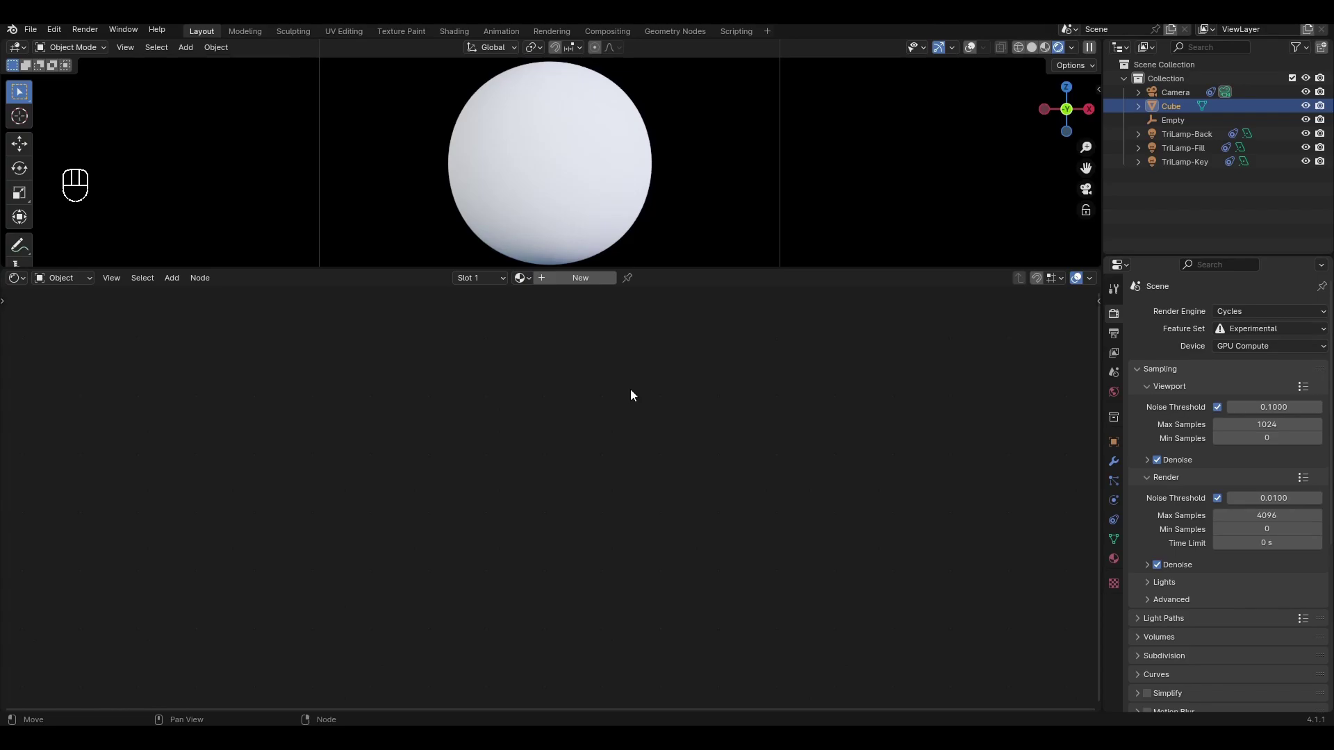
mouse_move(587, 298)
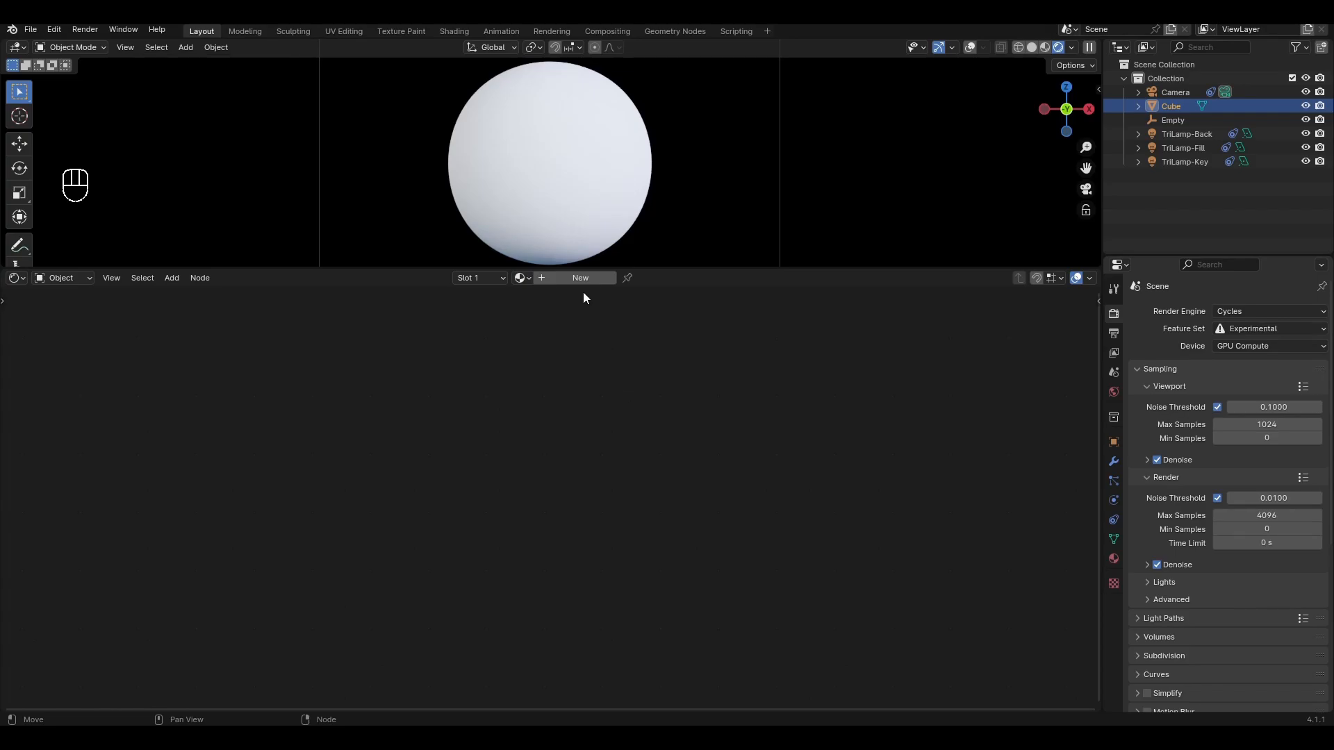
Step: Create a new material on the sphere, renamed leather with its Principled BSDF removed
left_click(581, 278)
type("leather")
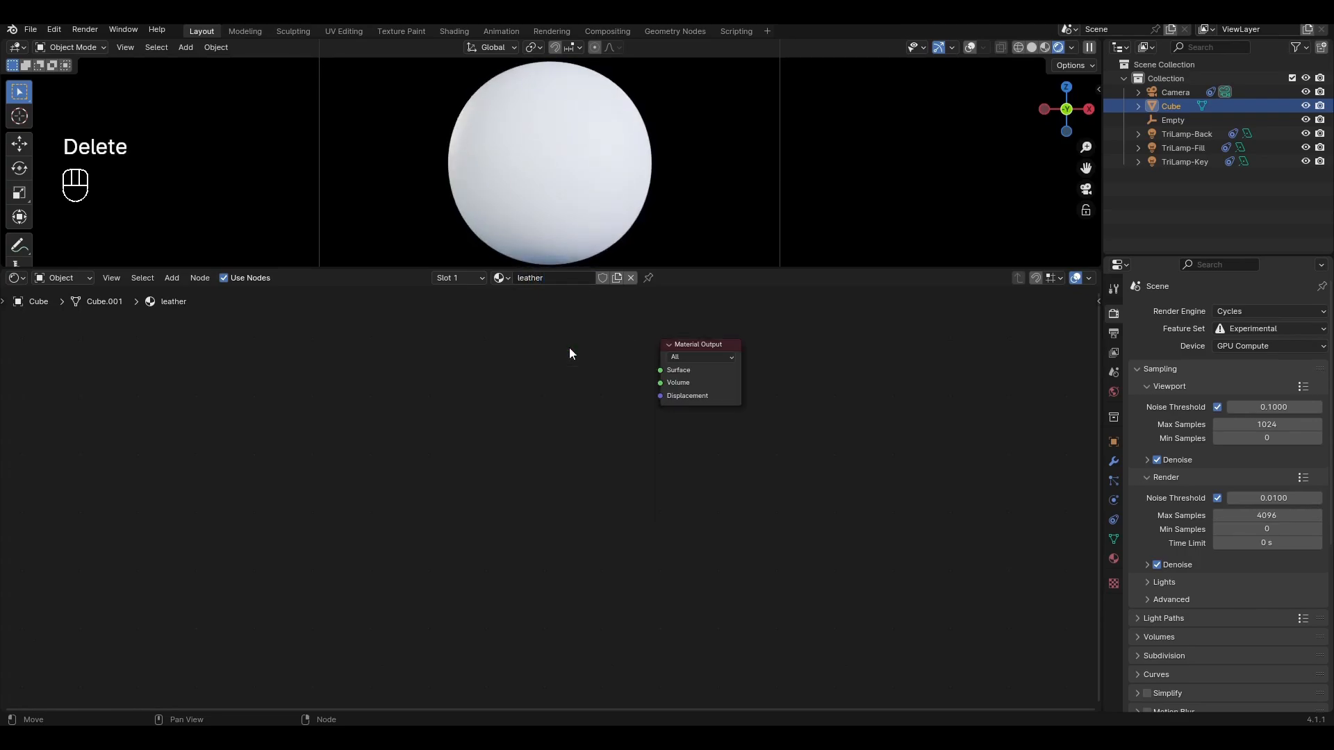
Step: Add a Diffuse BSDF feeding the output and a Color Ramp before it
key("shift+a")
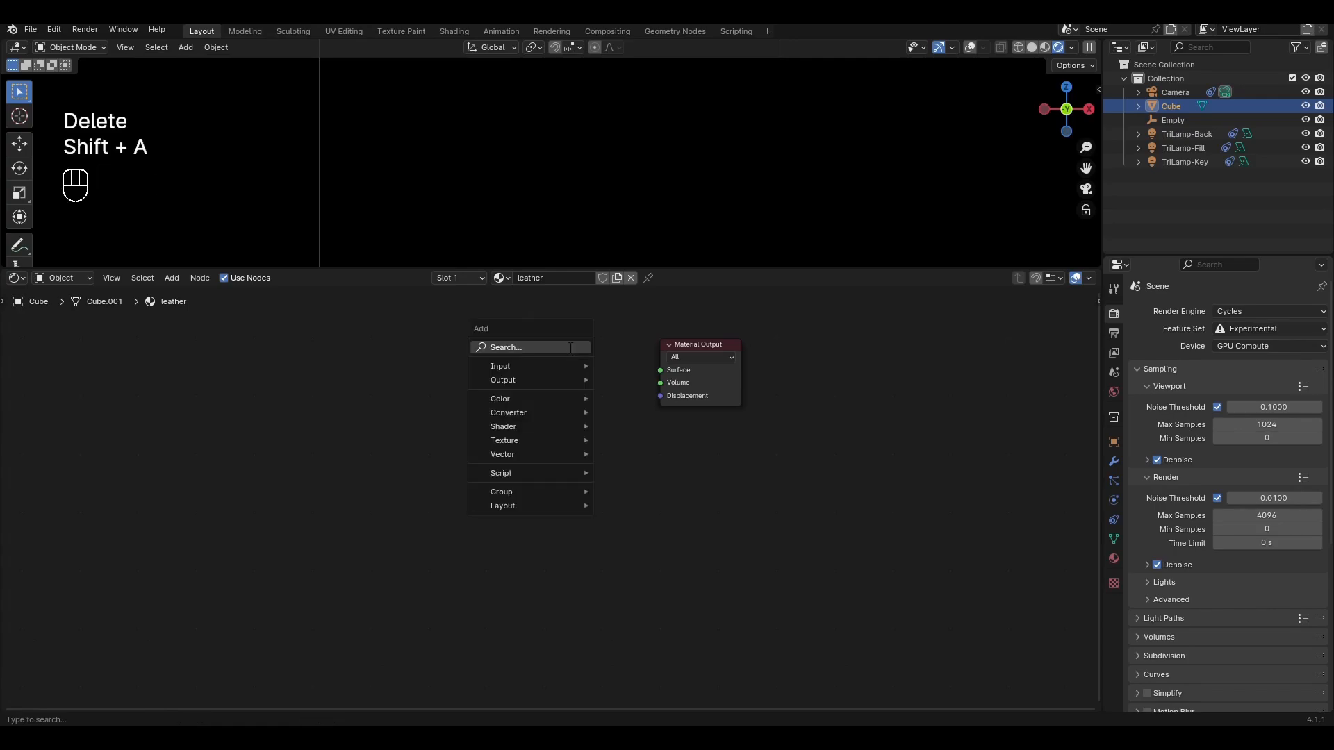
type("di")
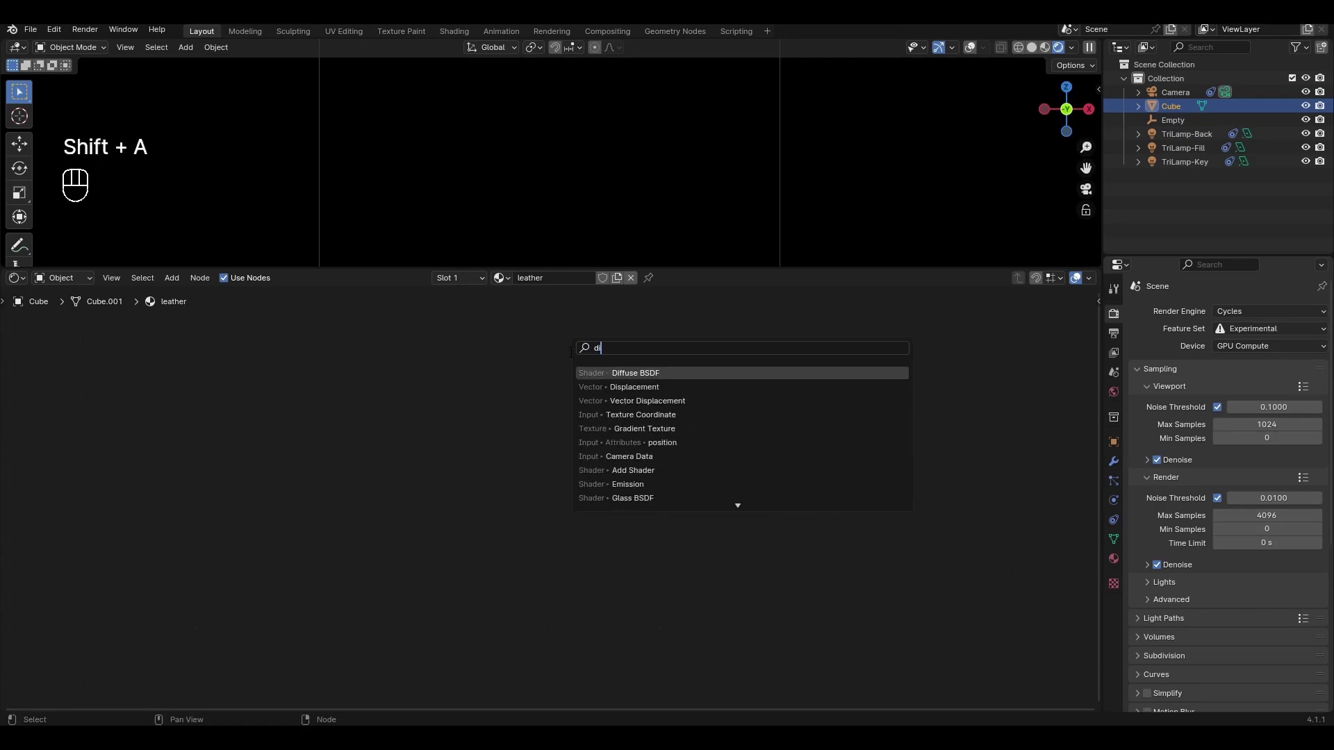
left_click(635, 373)
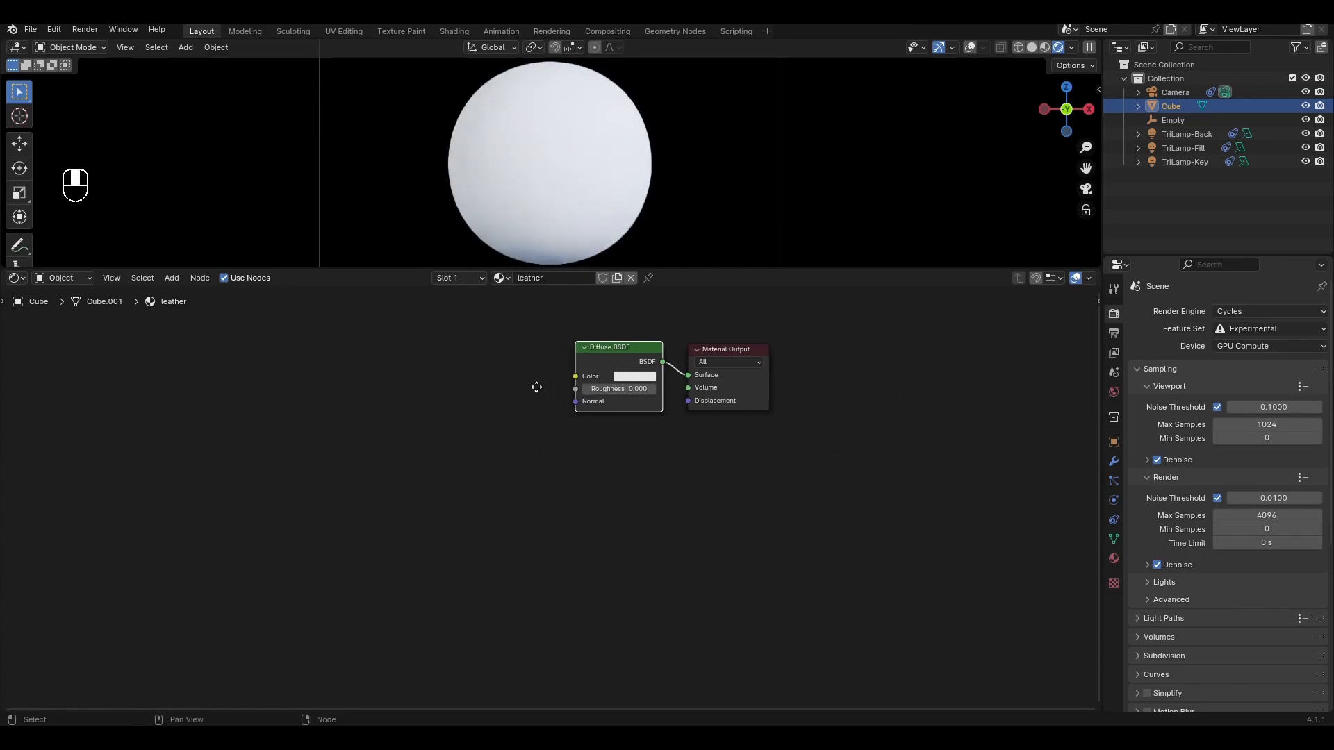
key("Shift+A")
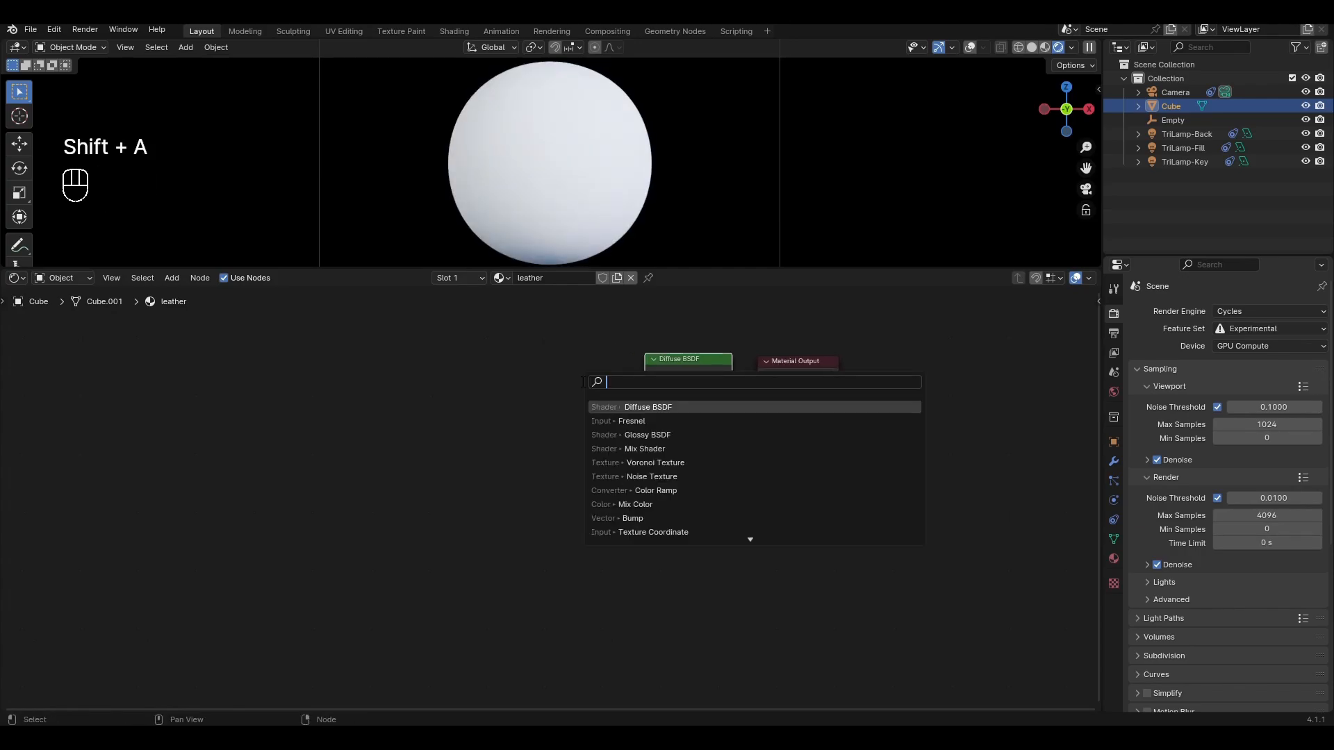
left_click(656, 491)
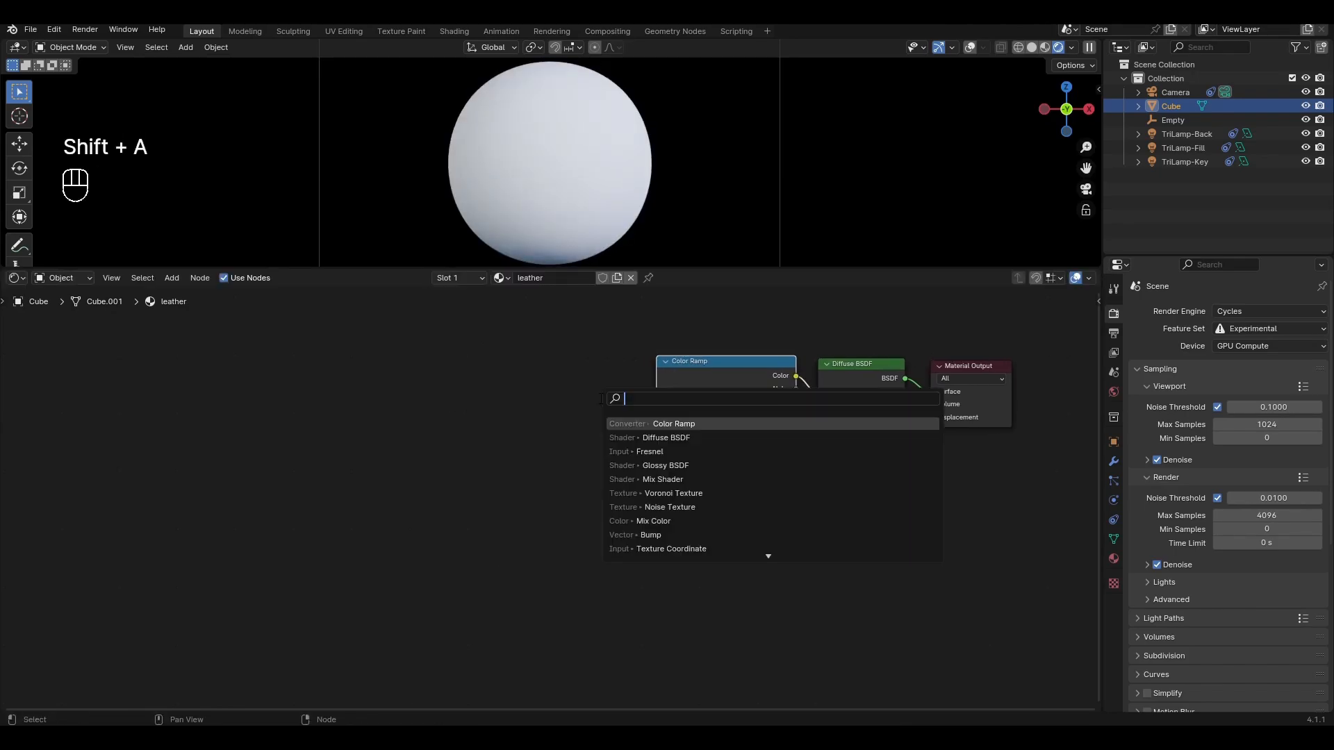
Step: Add Noise Texture and Mapping nodes into the chain, then search for Texture Coordinate
left_click(674, 506)
type("map")
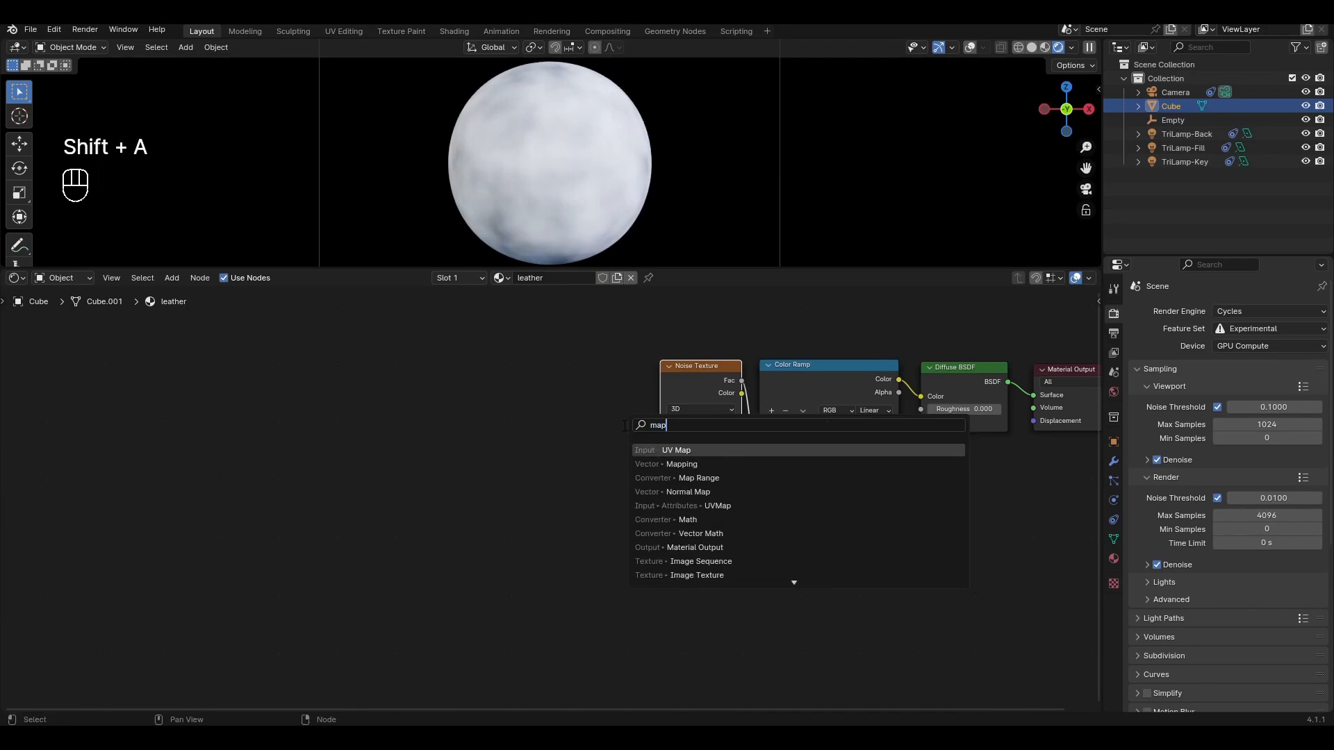
left_click(681, 464)
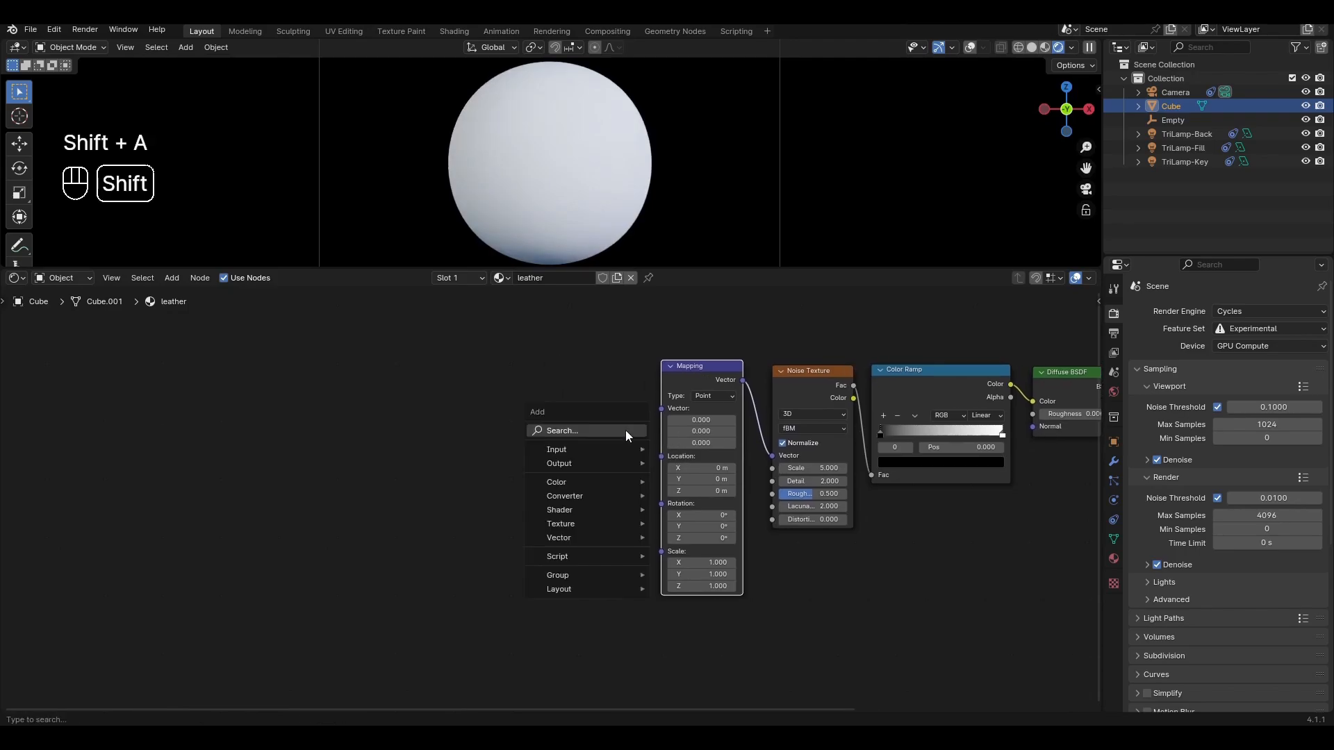
type("textu")
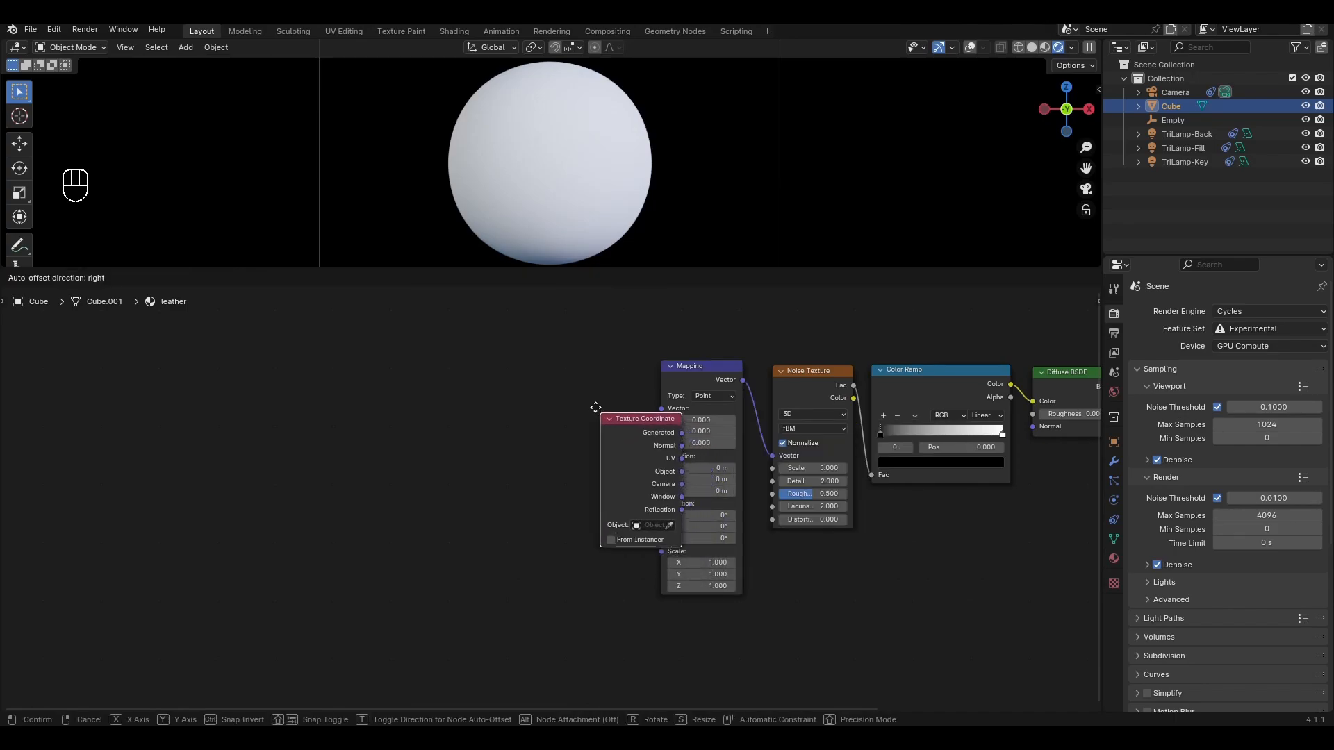
Step: Place the Texture Coordinate node and set brown Color Ramp stops with noise scale 9, detail 3, distortion 0.2
left_click(606, 418)
type(".6")
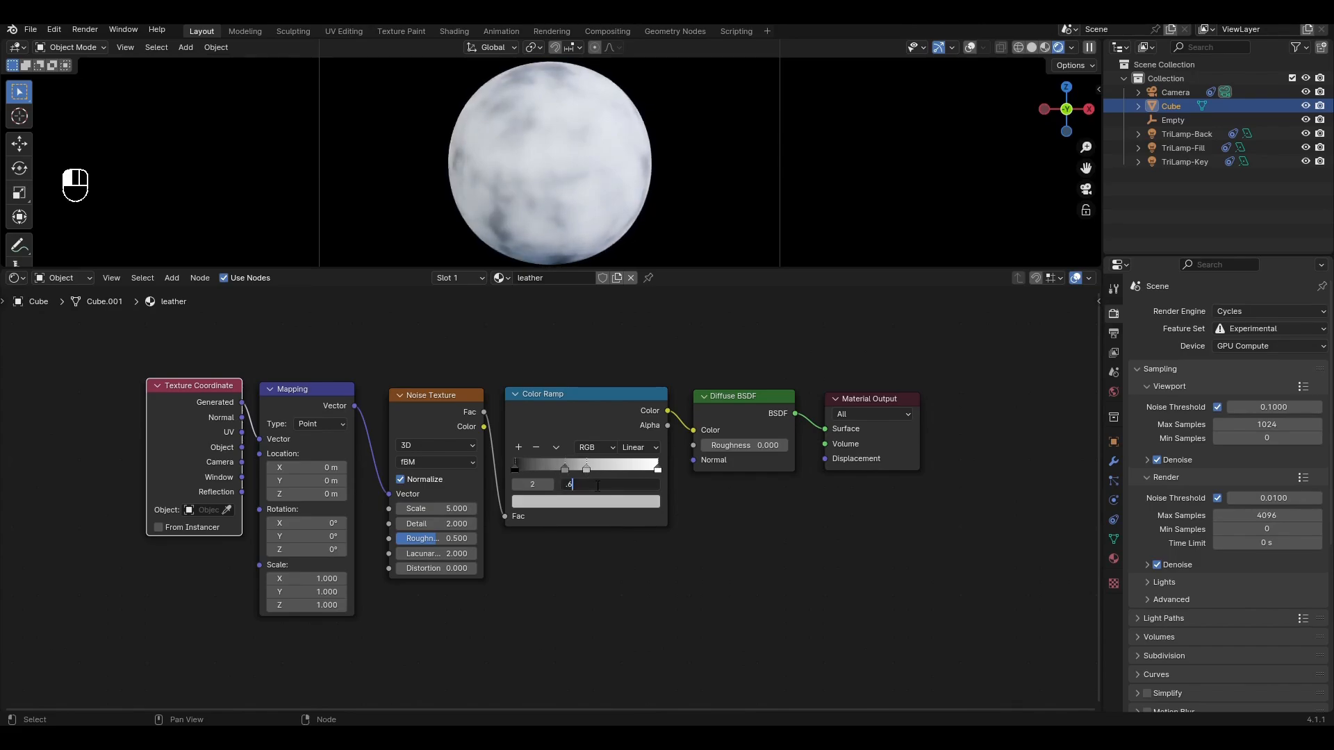
key("Return")
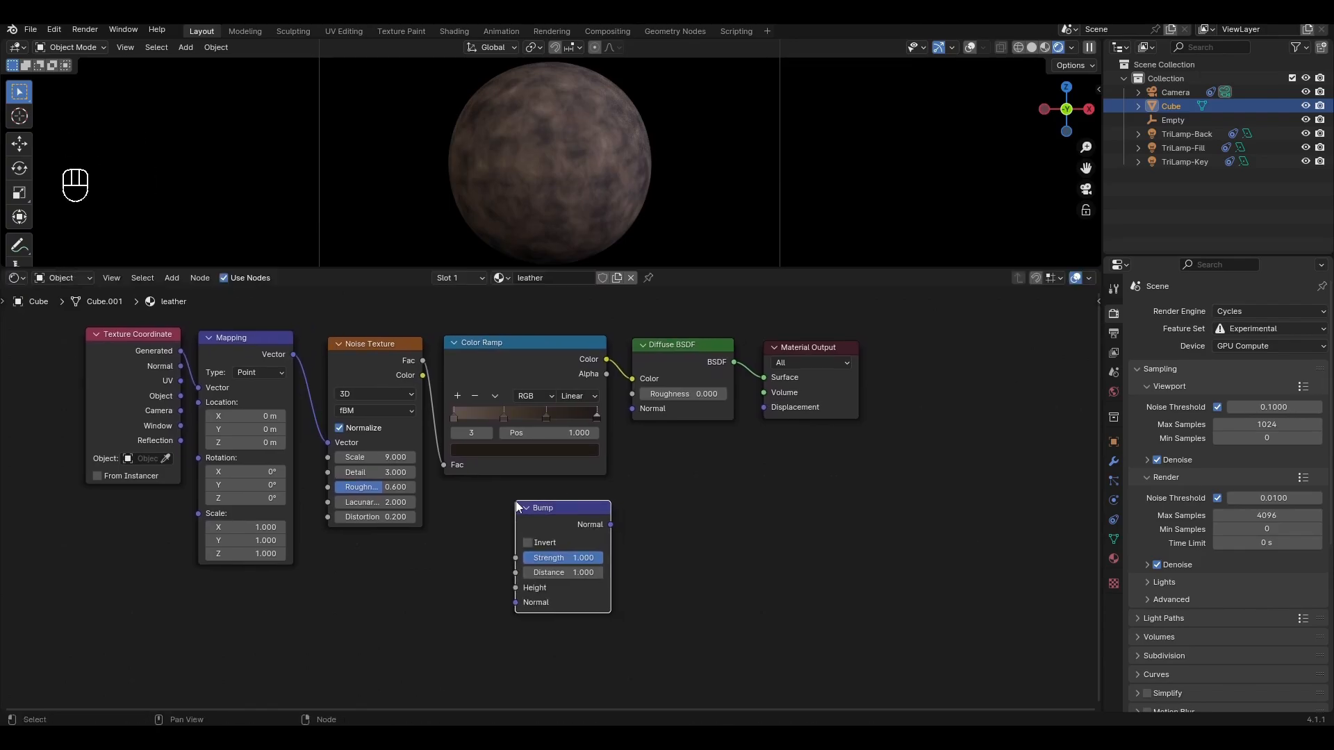
Step: Link Bump normal to the Diffuse, add a Mix Color into Bump height with a Color Ramp
left_click_drag(610, 524, 655, 408)
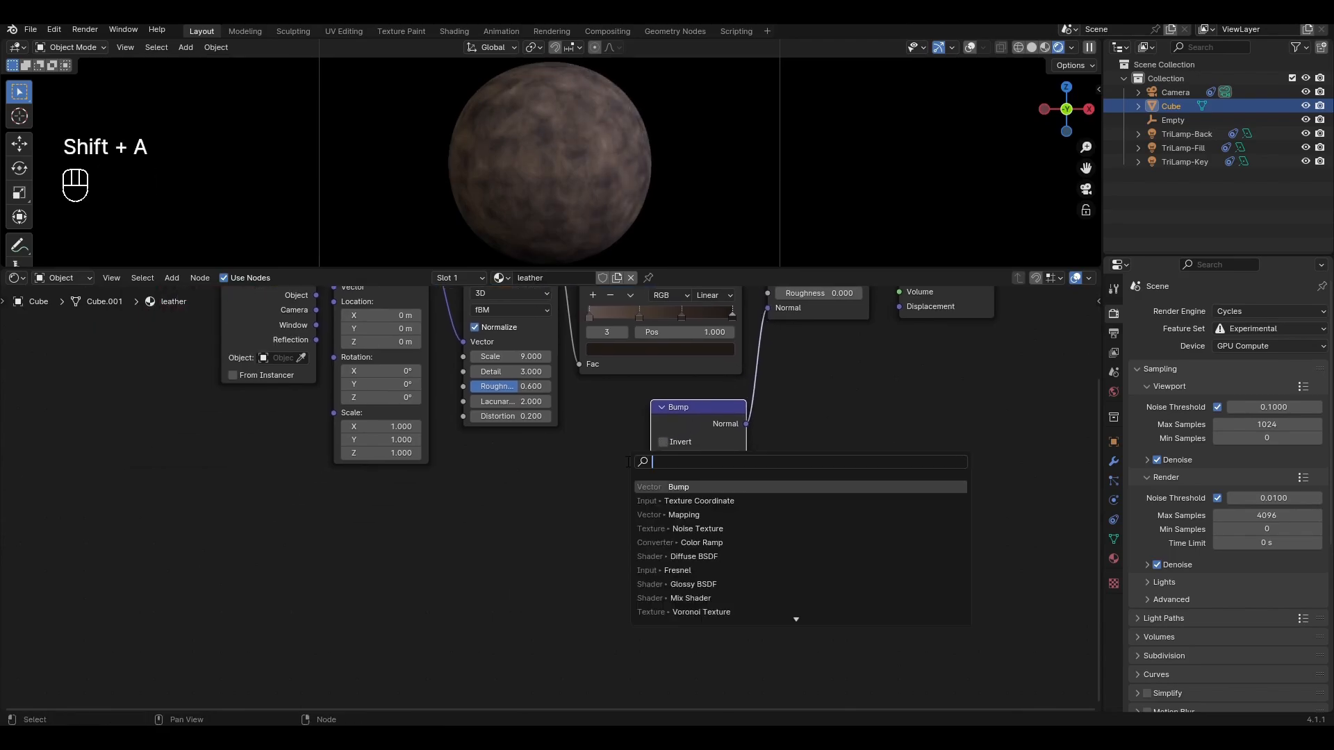
type("mi")
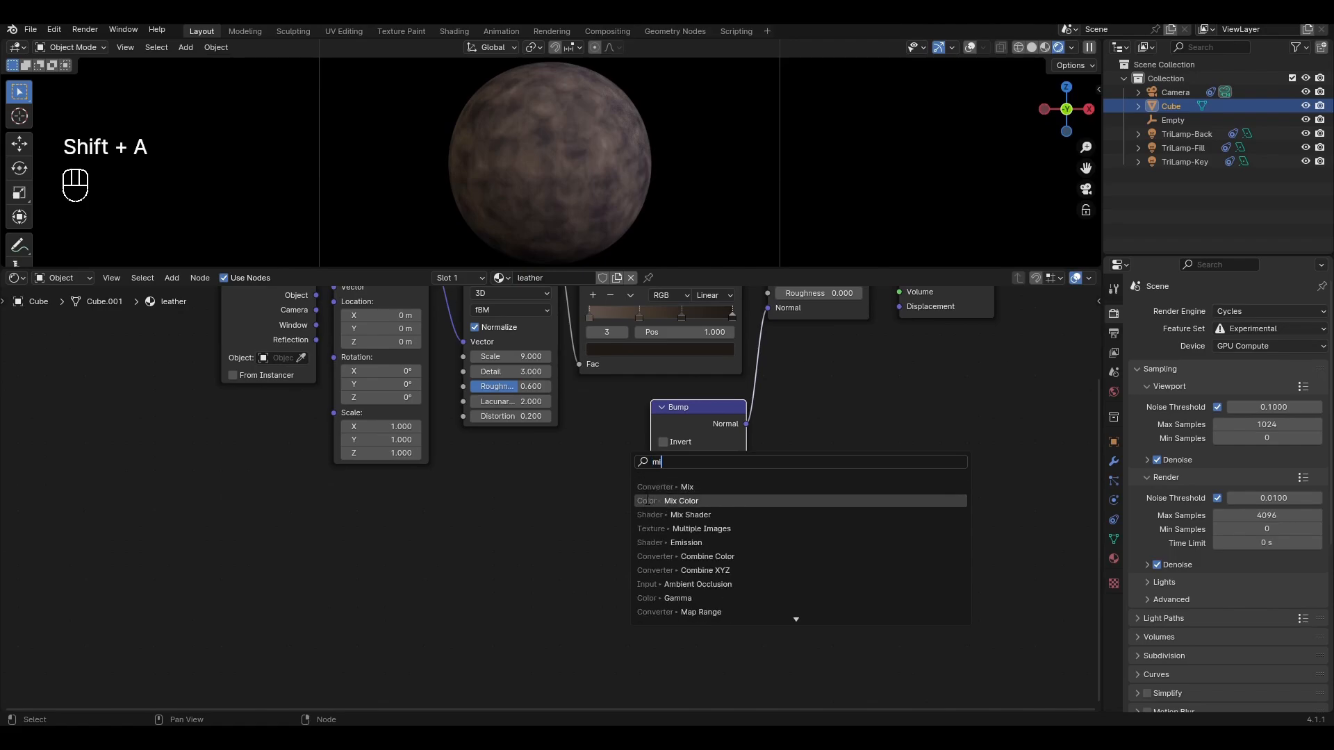
left_click(681, 500)
type("col")
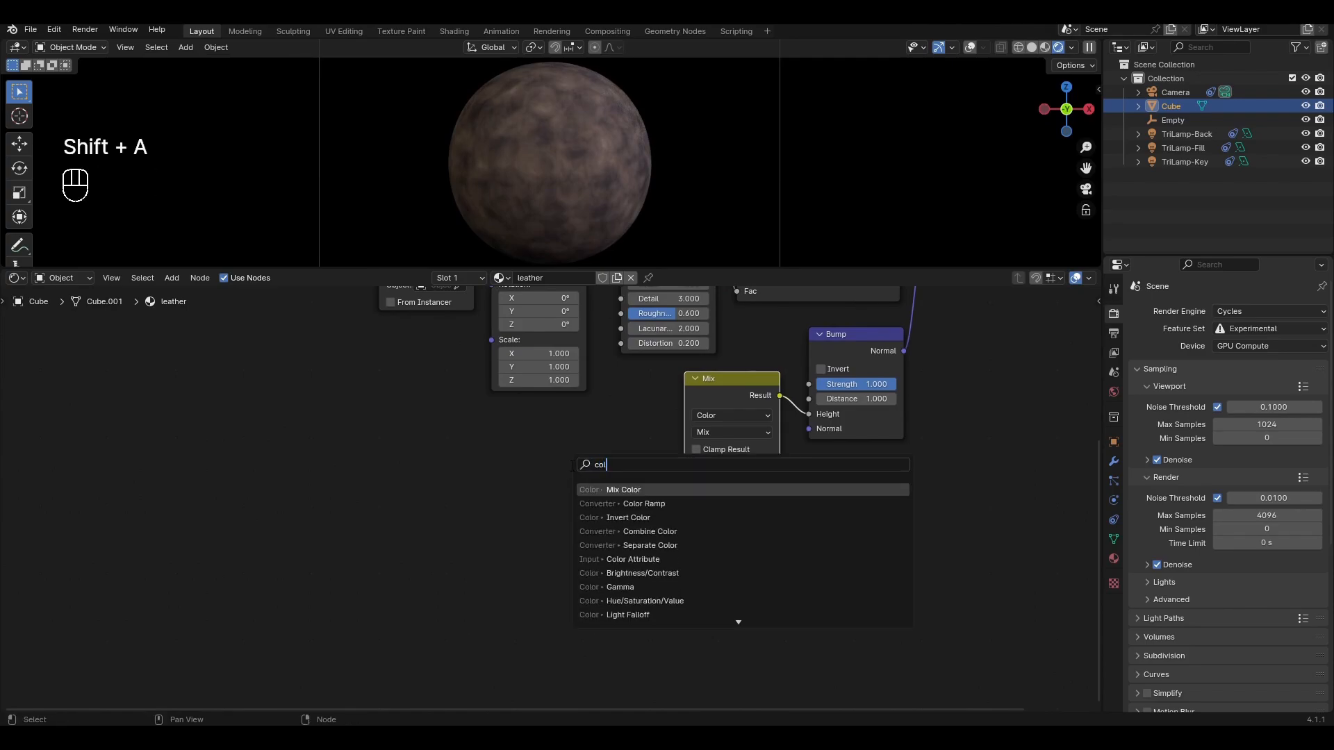
left_click(645, 505)
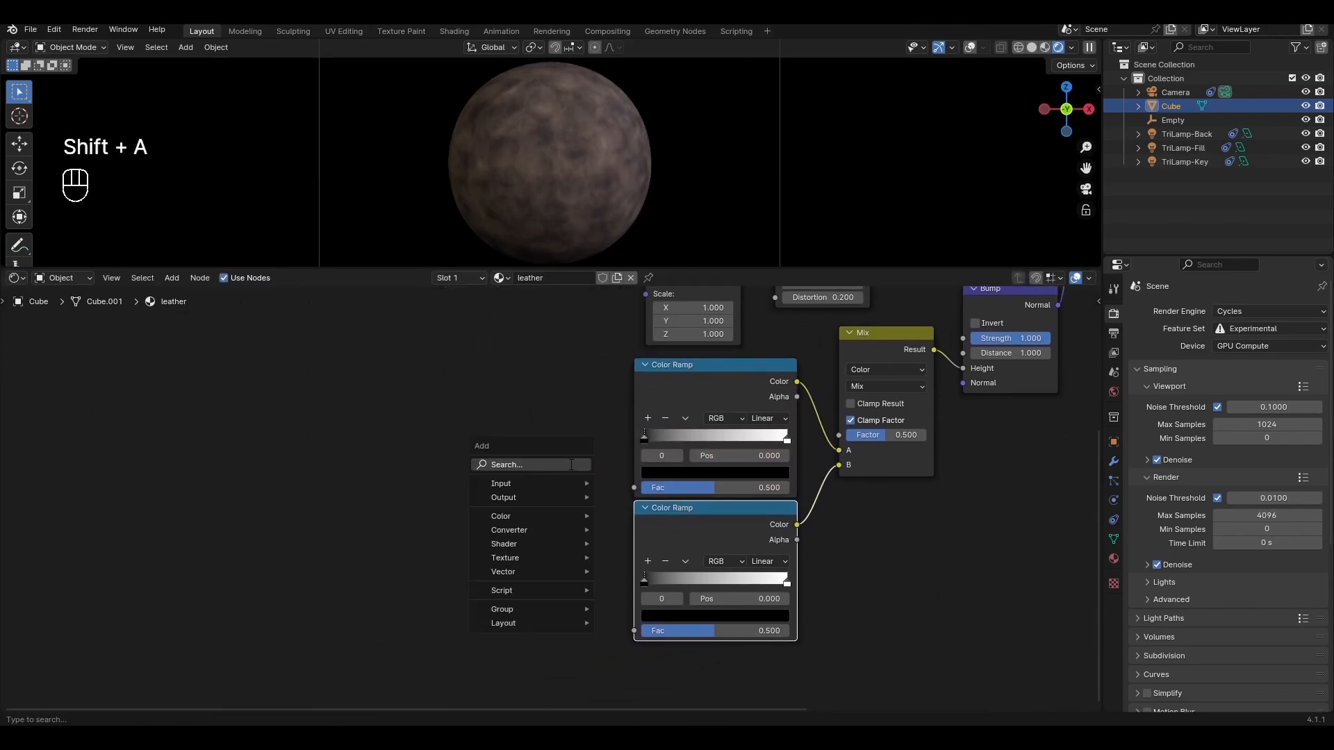
Step: Add Noise Texture and Voronoi Texture nodes to feed the two ramps
type("noi")
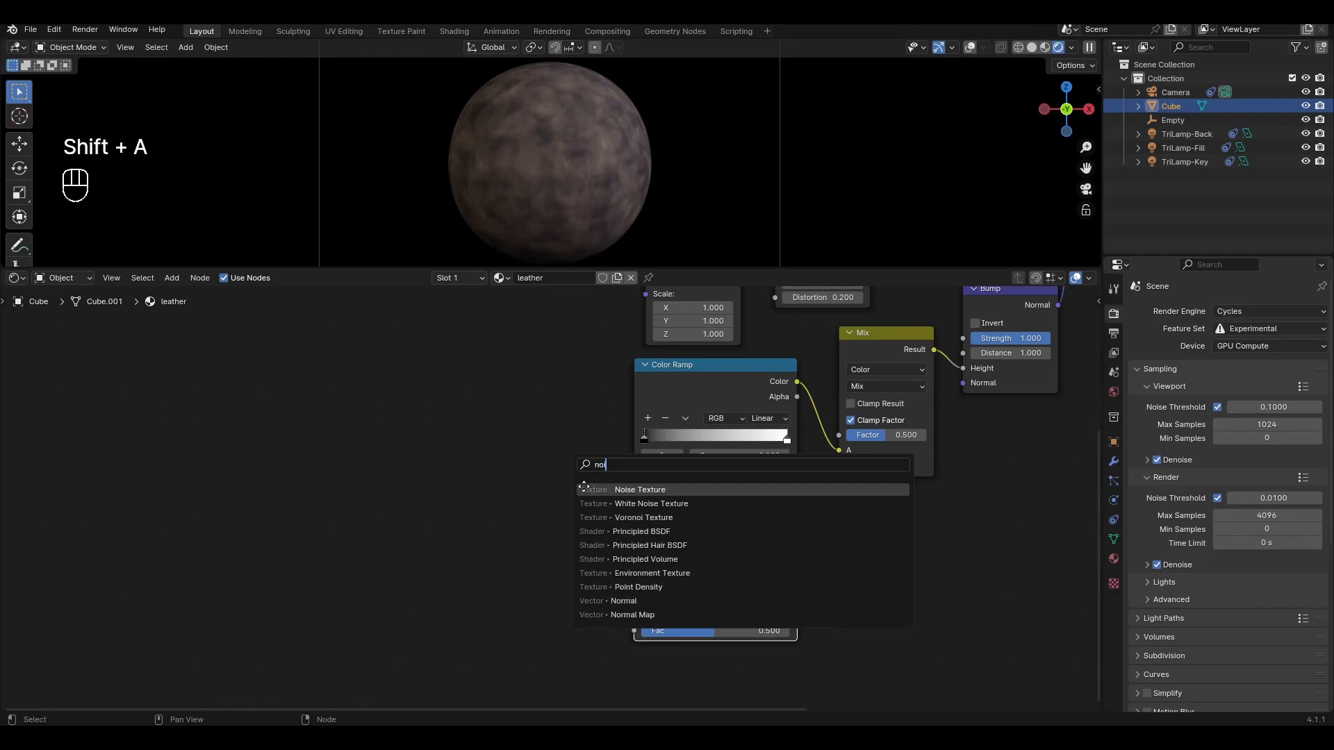
left_click(640, 489)
type("vo")
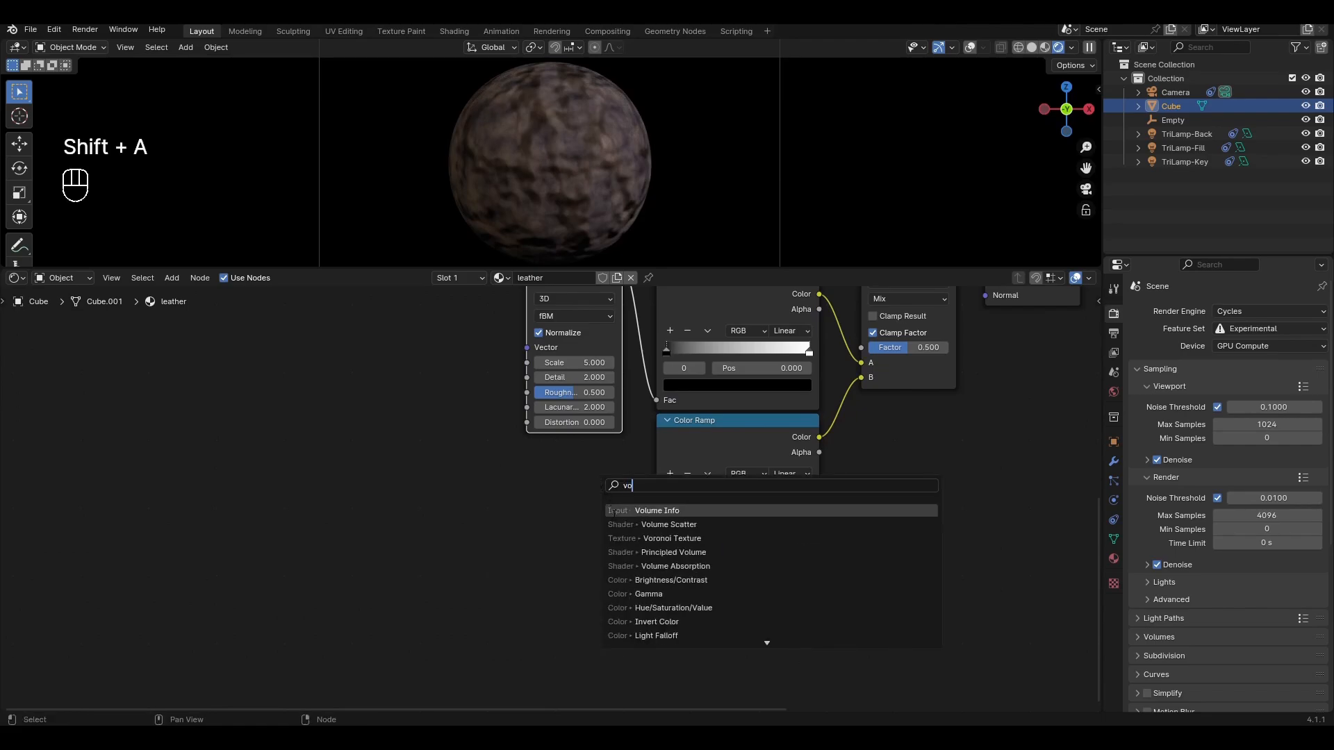
left_click(673, 539)
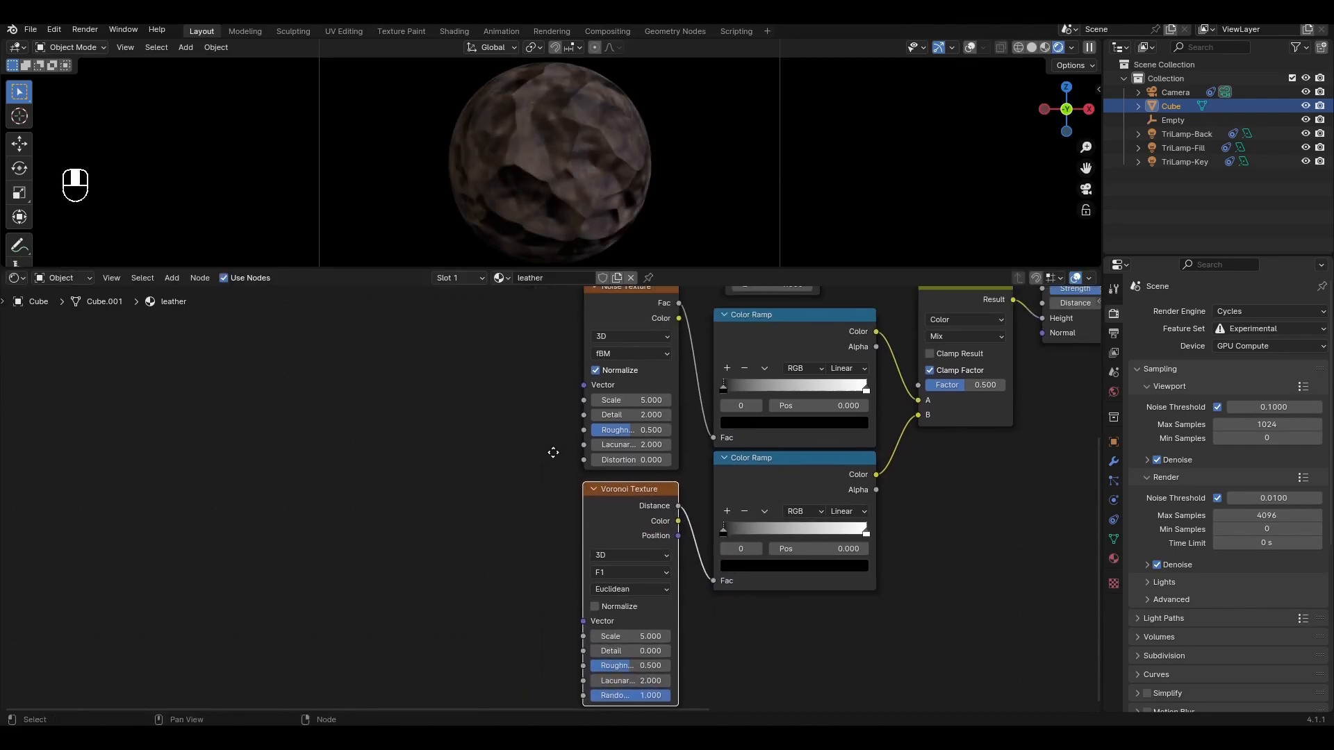
scroll("down", 3)
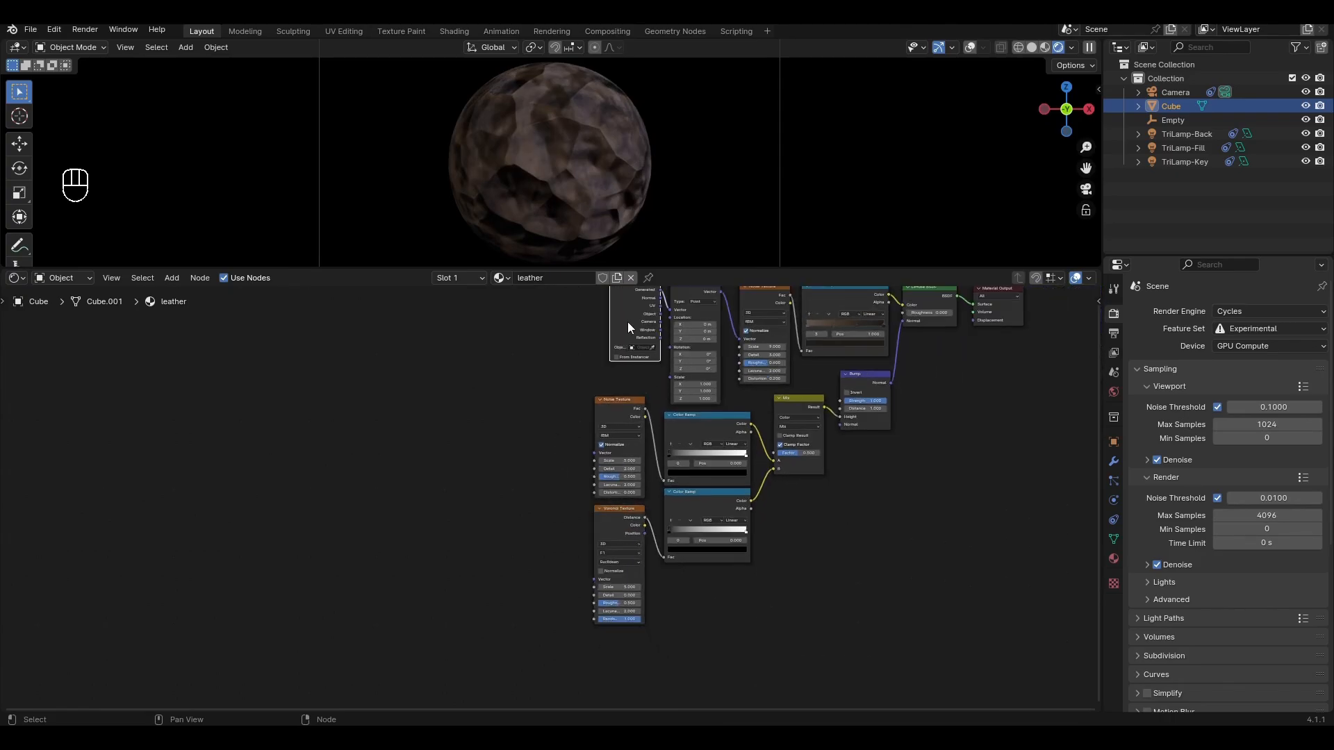
Step: Add Texture Coordinate and Mapping, feeding the mapped vector into the Voronoi texture
key("G")
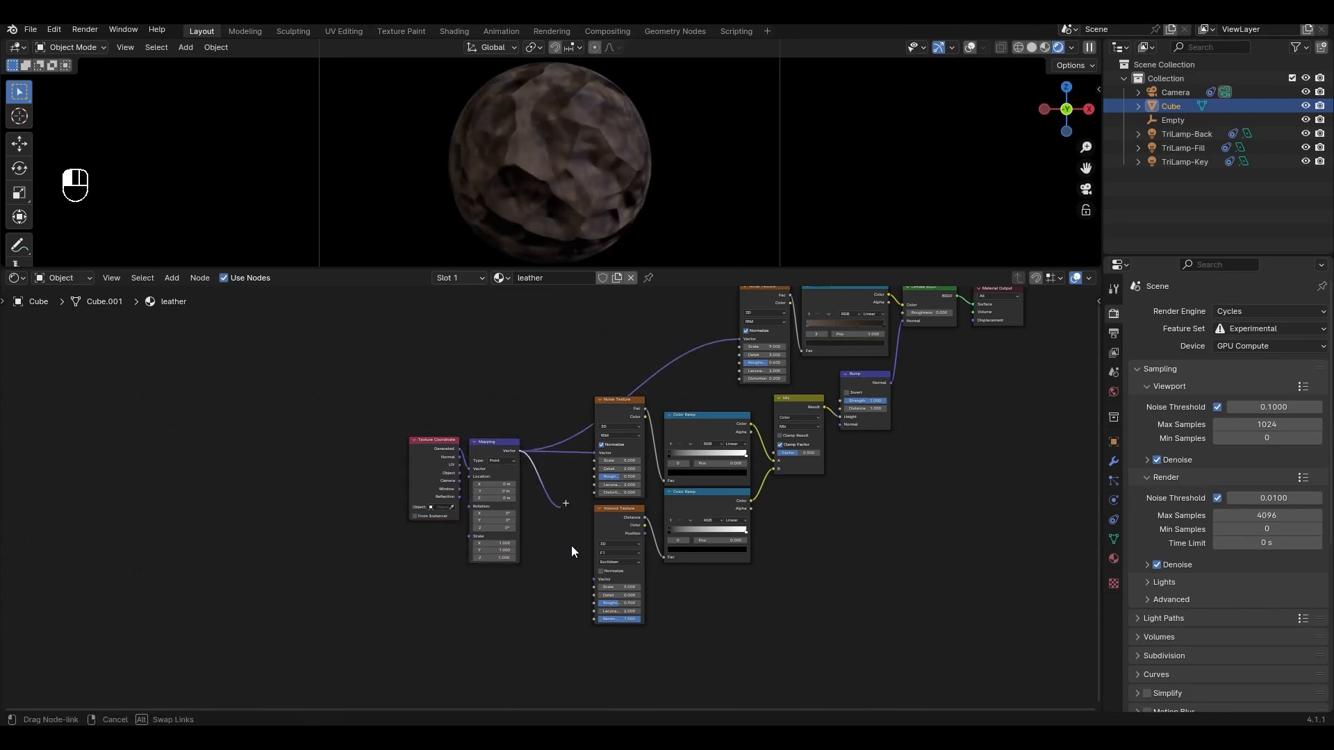
left_click_drag(564, 501, 628, 585)
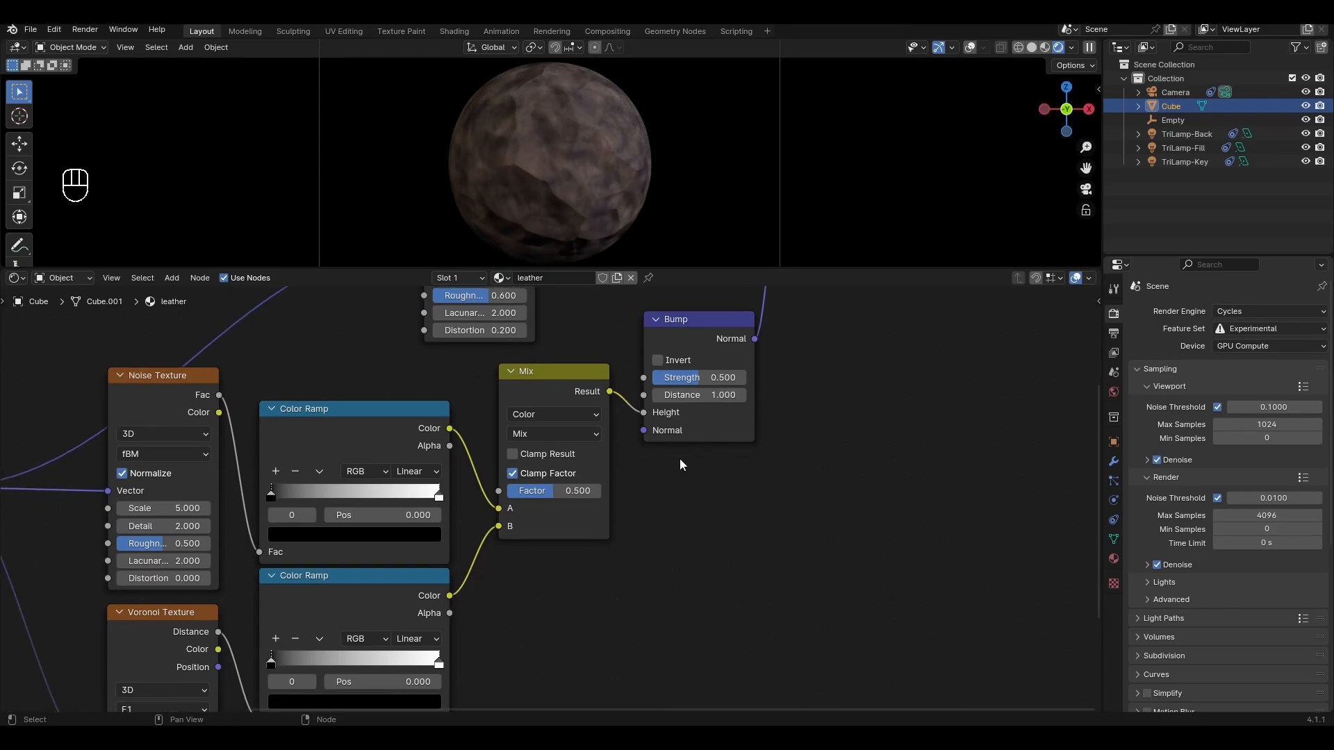
Step: Set the Mix node to Darken at factor 0.8 and pull the ramp stops inward
left_click(553, 433)
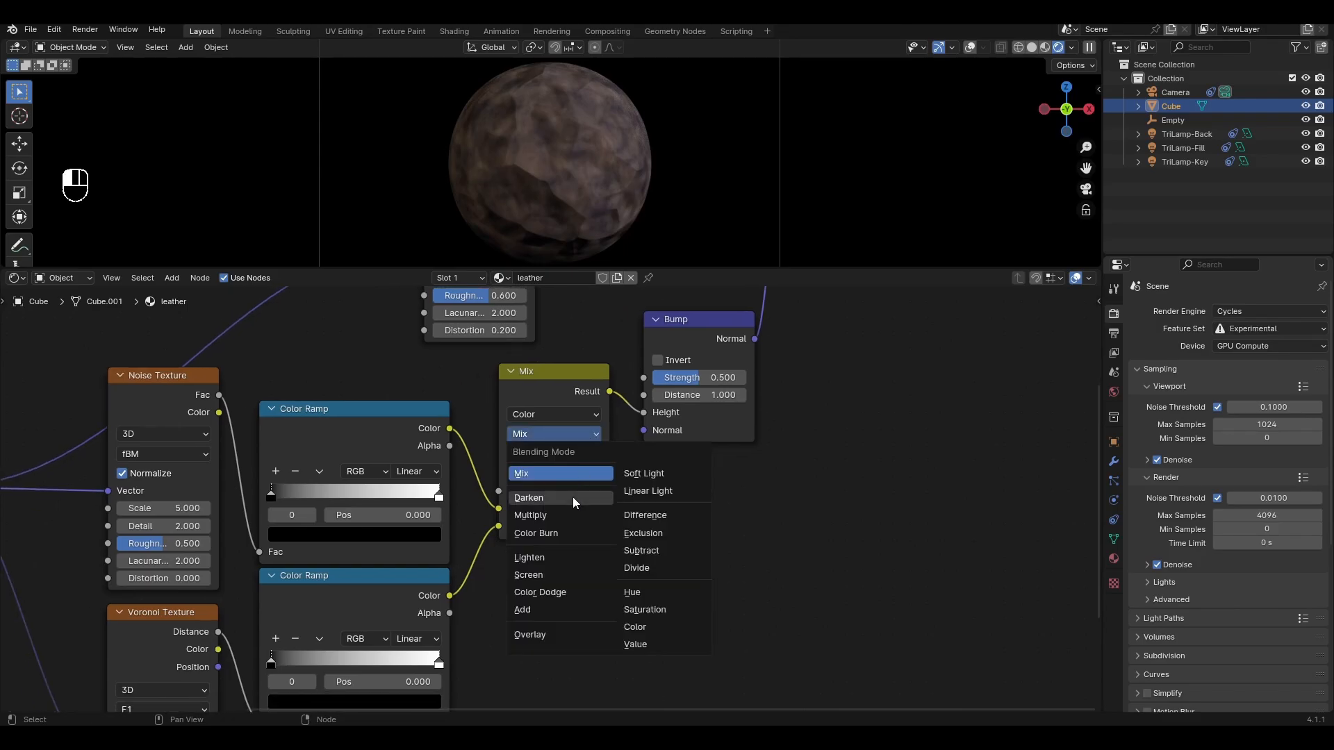
left_click(529, 498)
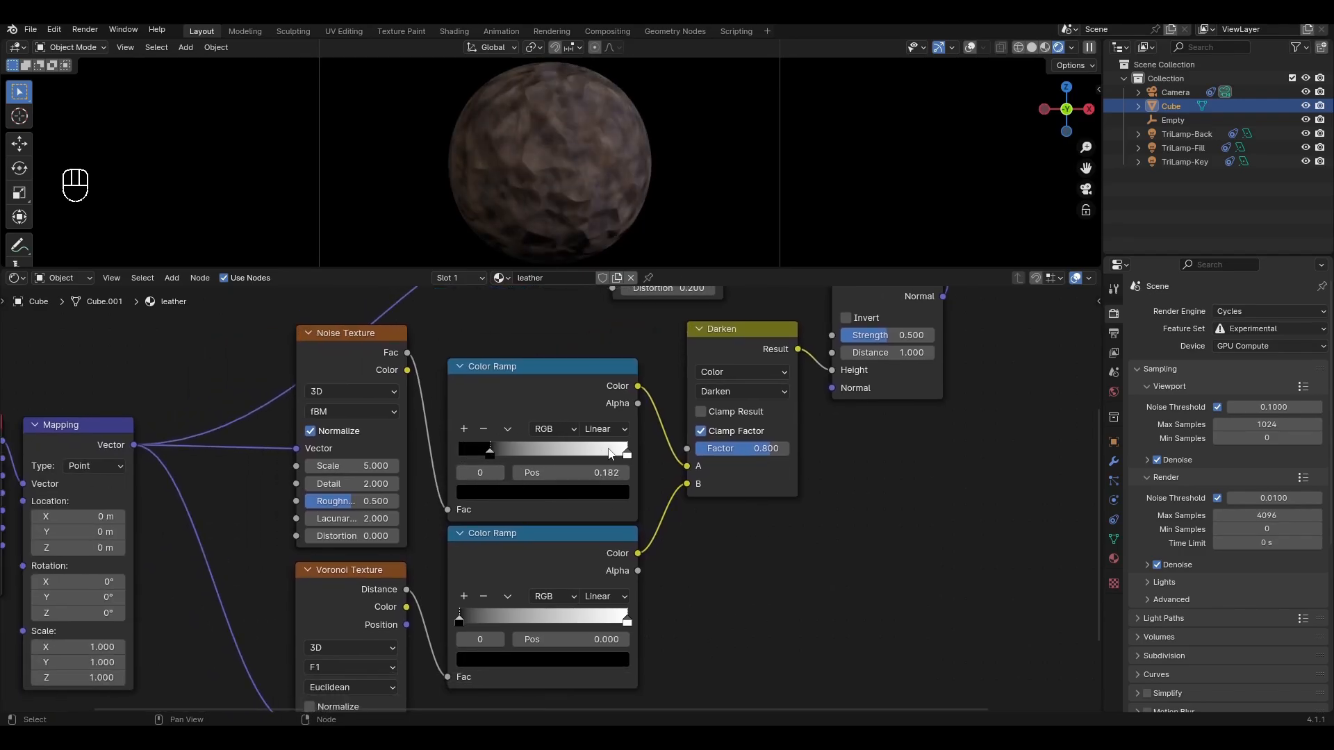
left_click_drag(490, 449, 565, 448)
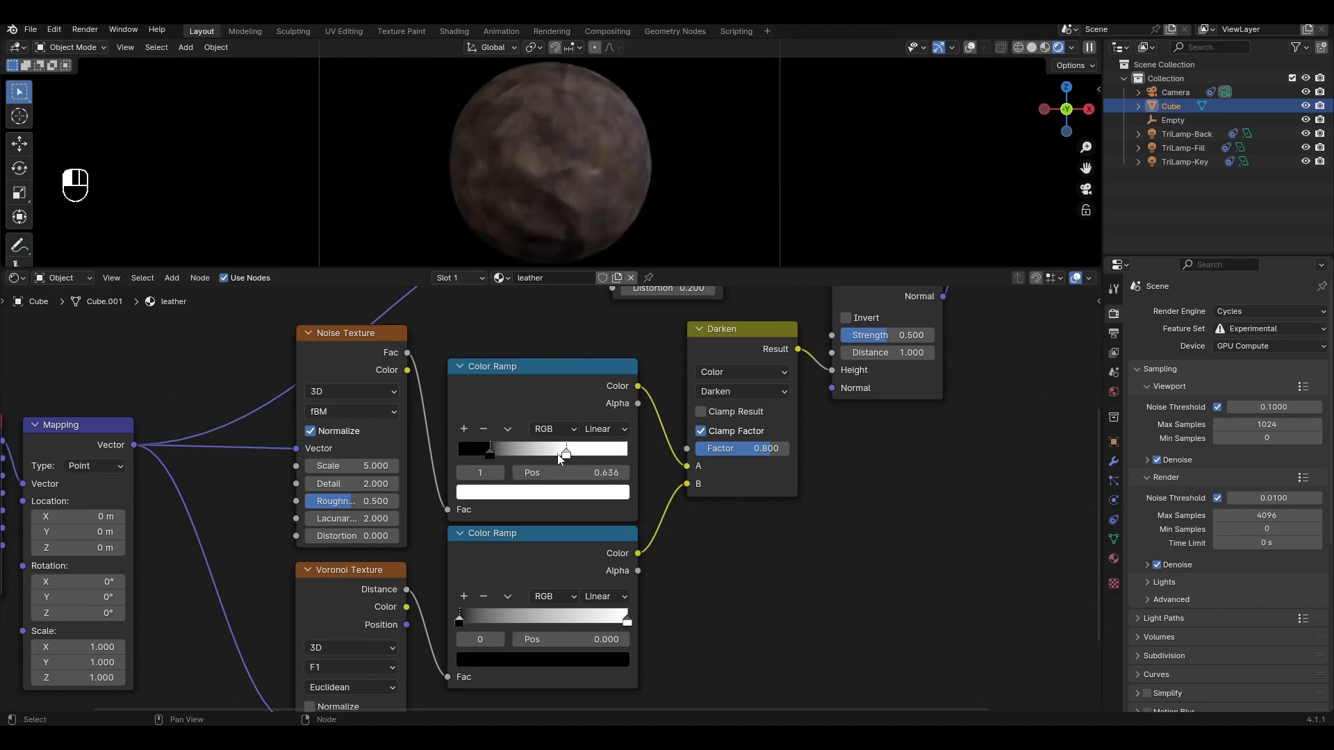
left_click_drag(565, 449, 553, 449)
type(".5")
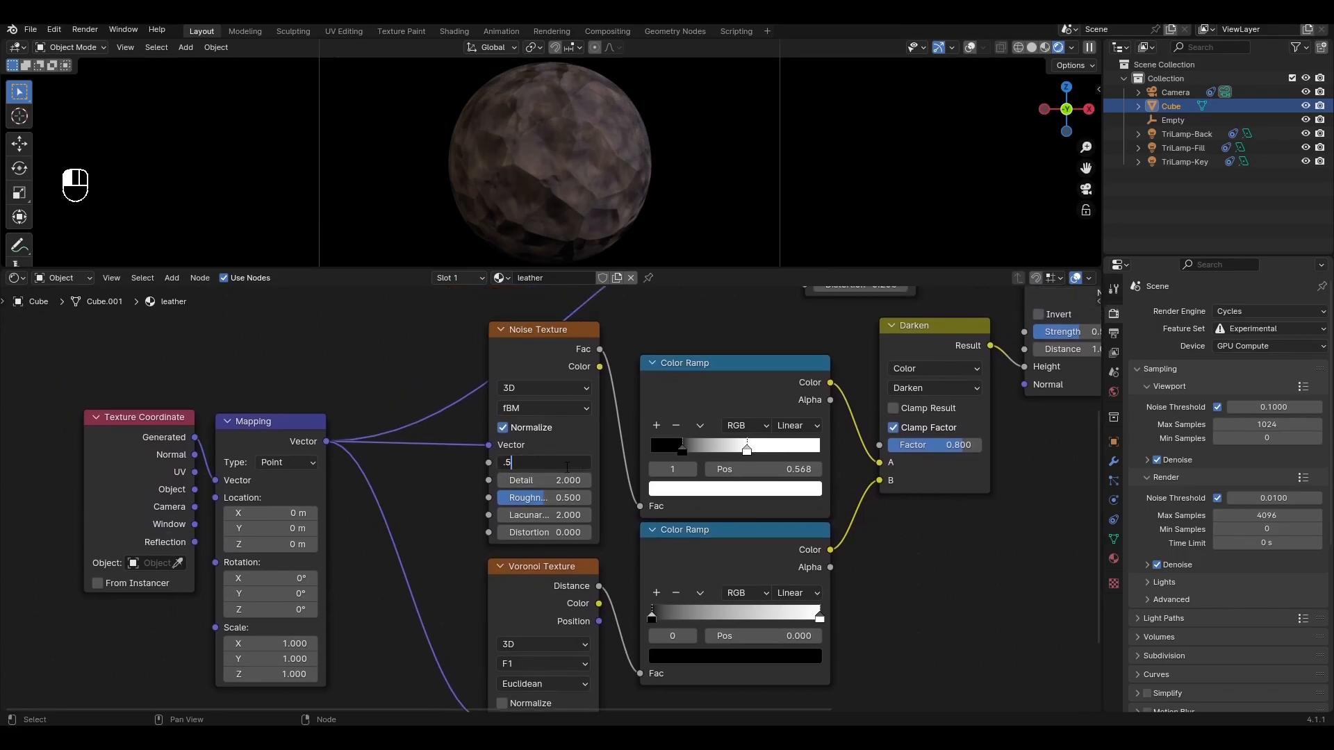
Step: Set noise detail 8, roughness 0.6; Voronoi Distance to Edge, scale 10, detail 8, roughness 0.65
type("8")
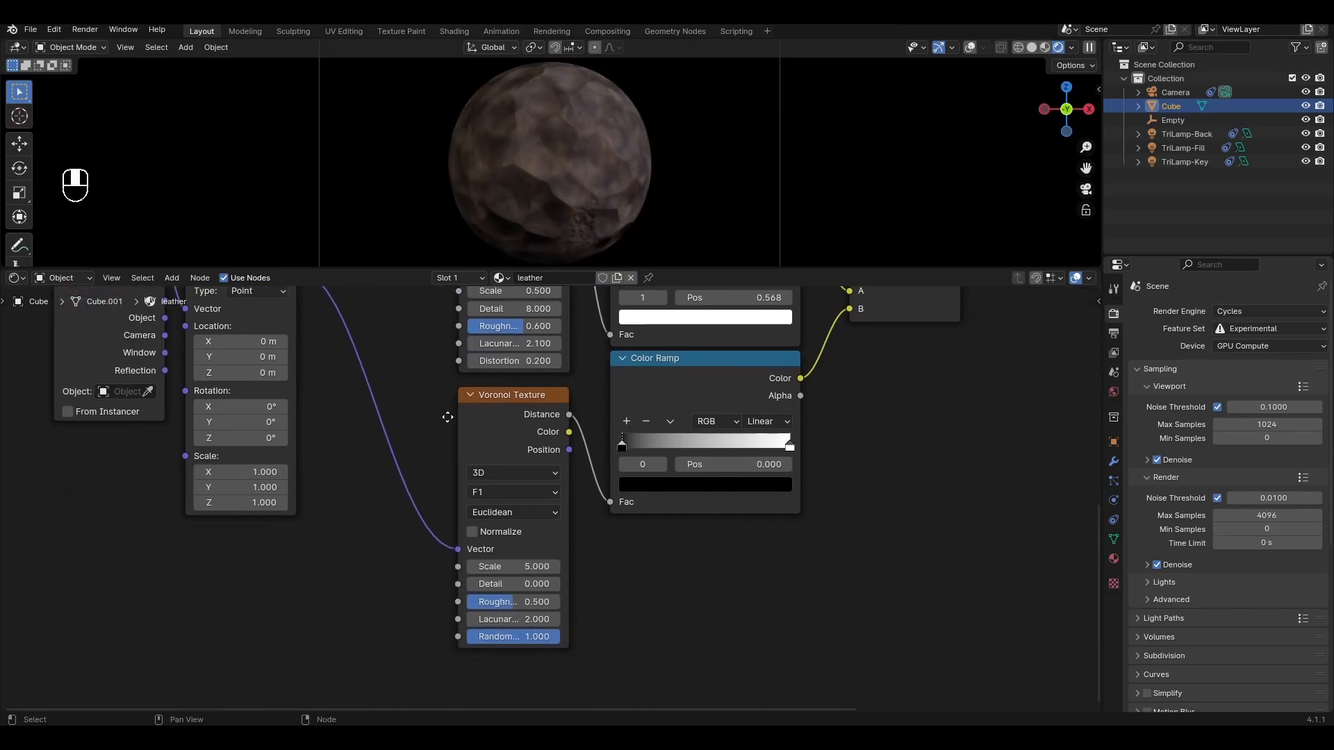
left_click(515, 492)
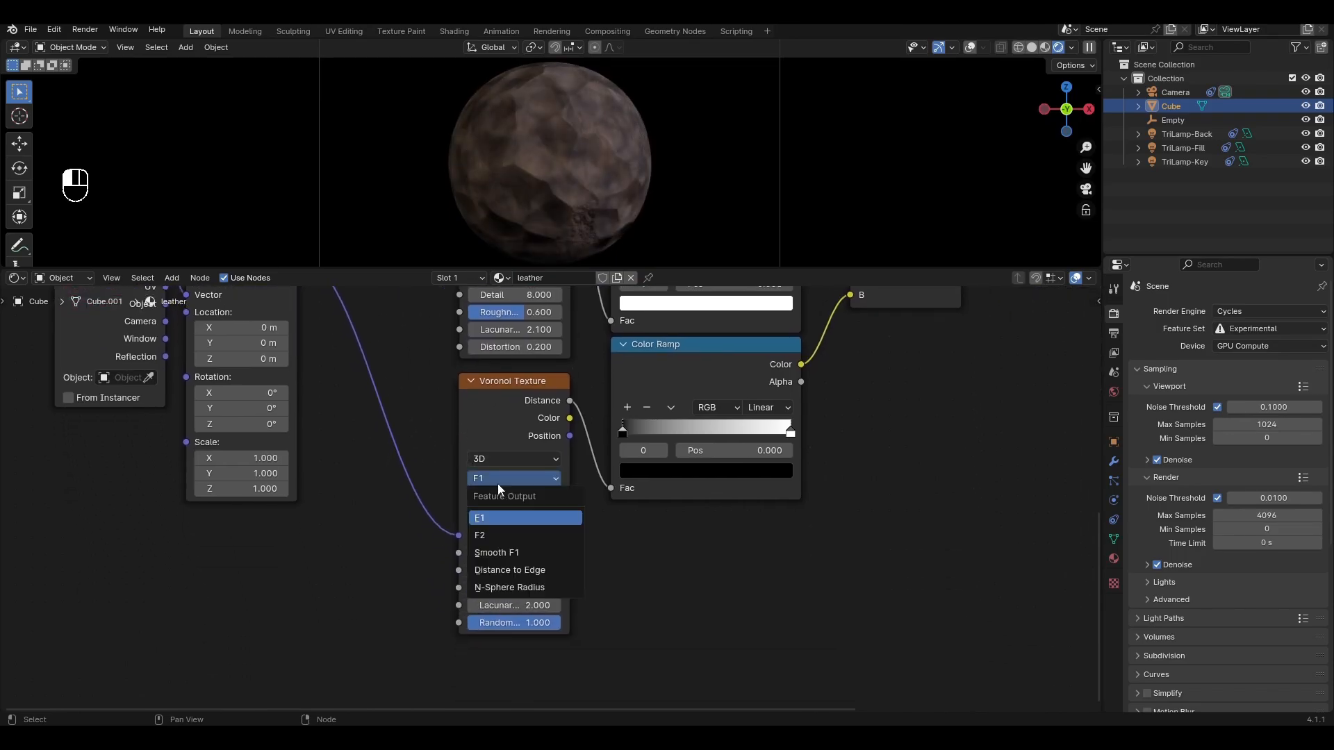
left_click(508, 570)
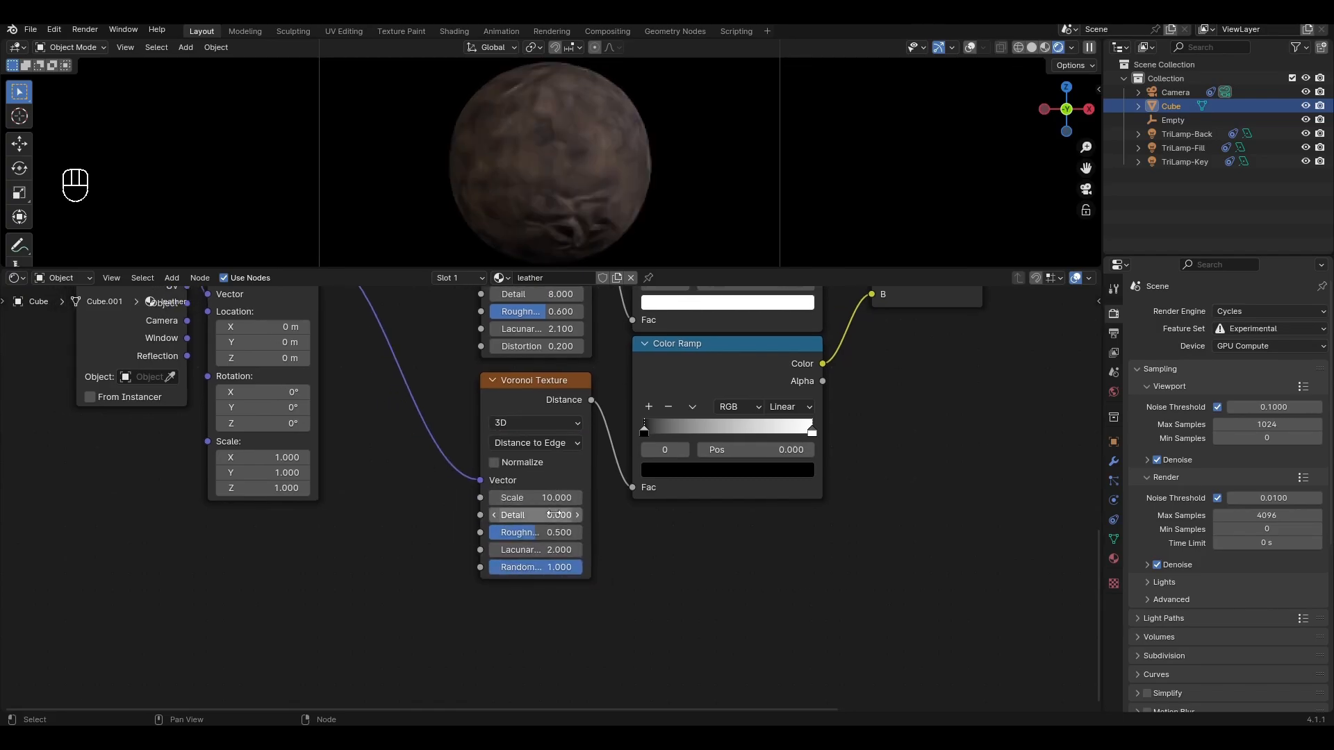
double_click(534, 532)
type("0.650")
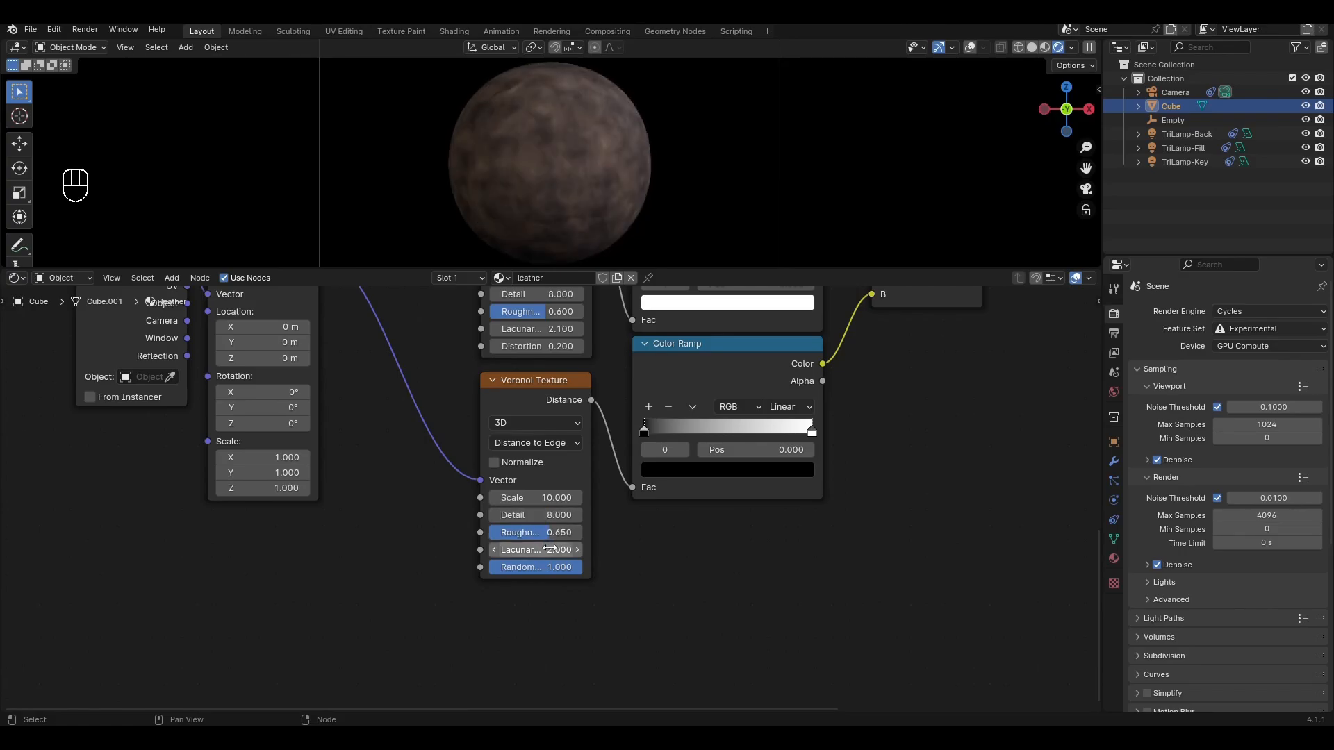
left_click(578, 550)
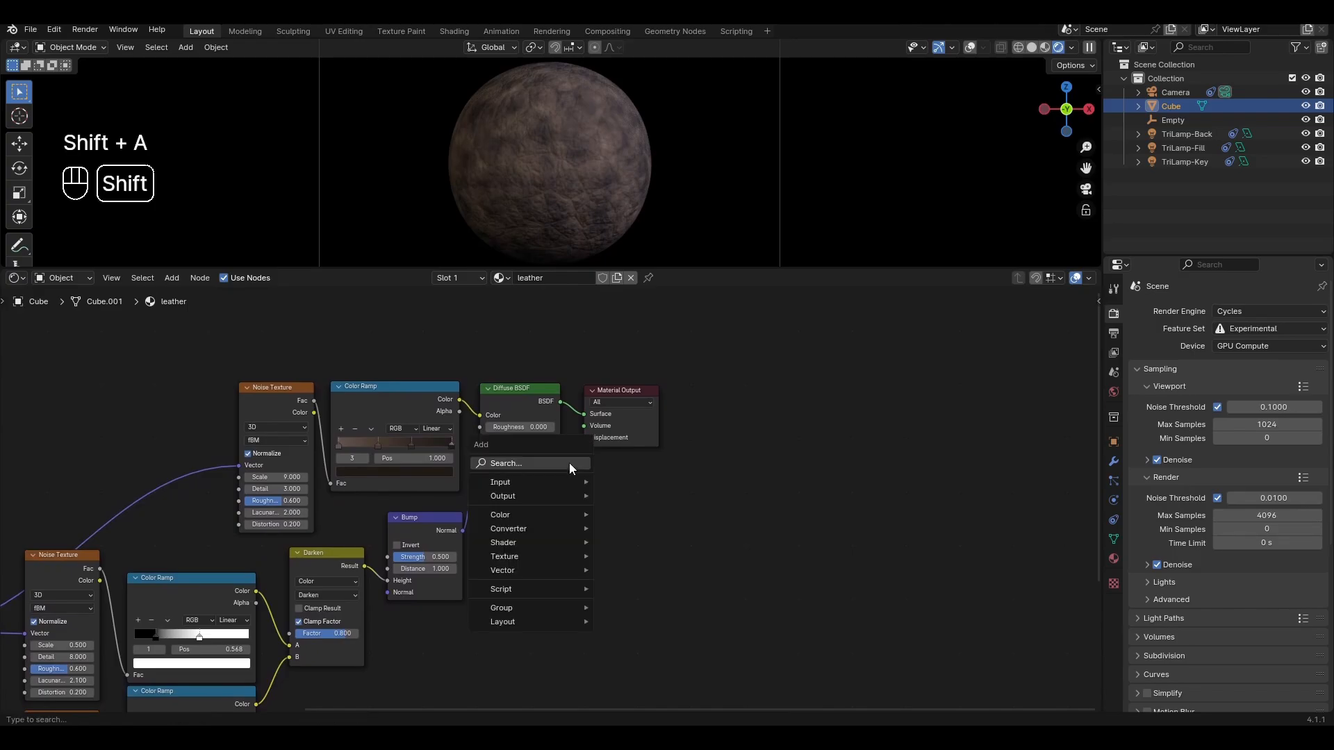
Step: Mix a Glossy BSDF with roughness 0.45 and bumped normals with the diffuse into the output
type("mi")
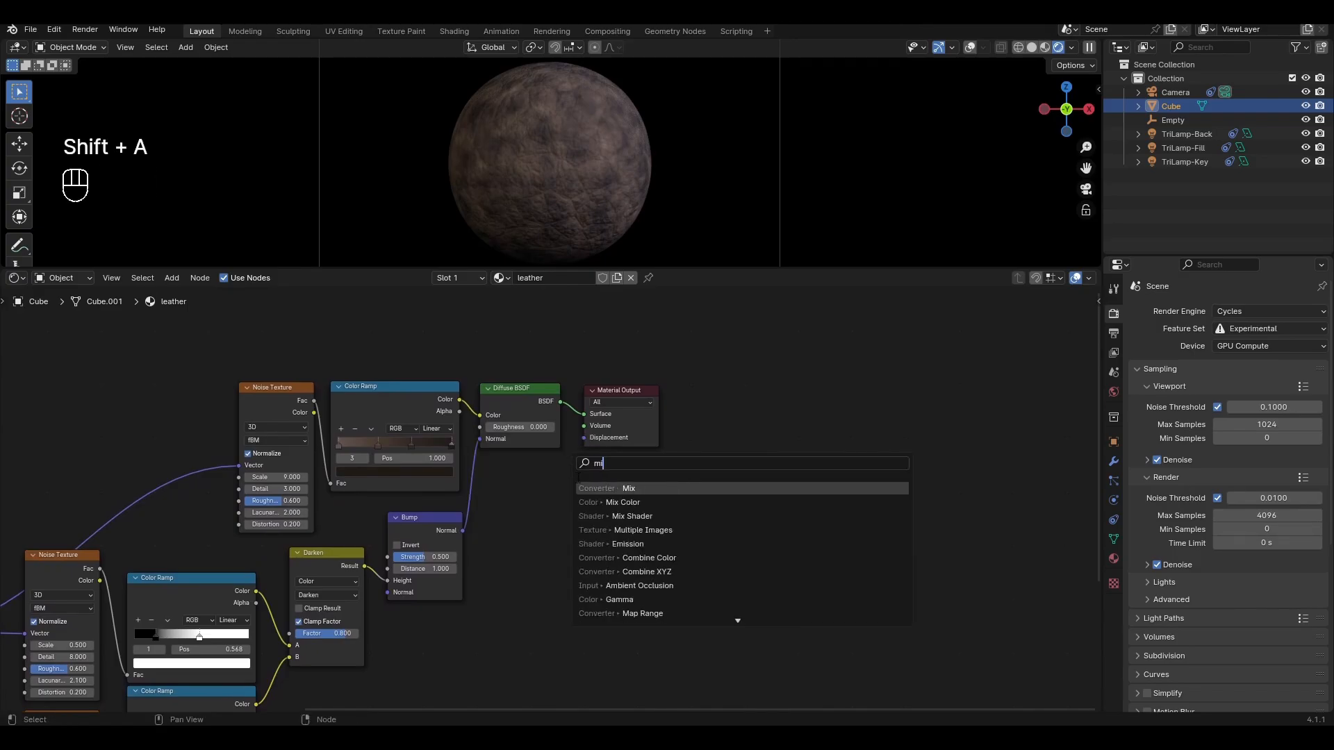
left_click(634, 515)
type("gl")
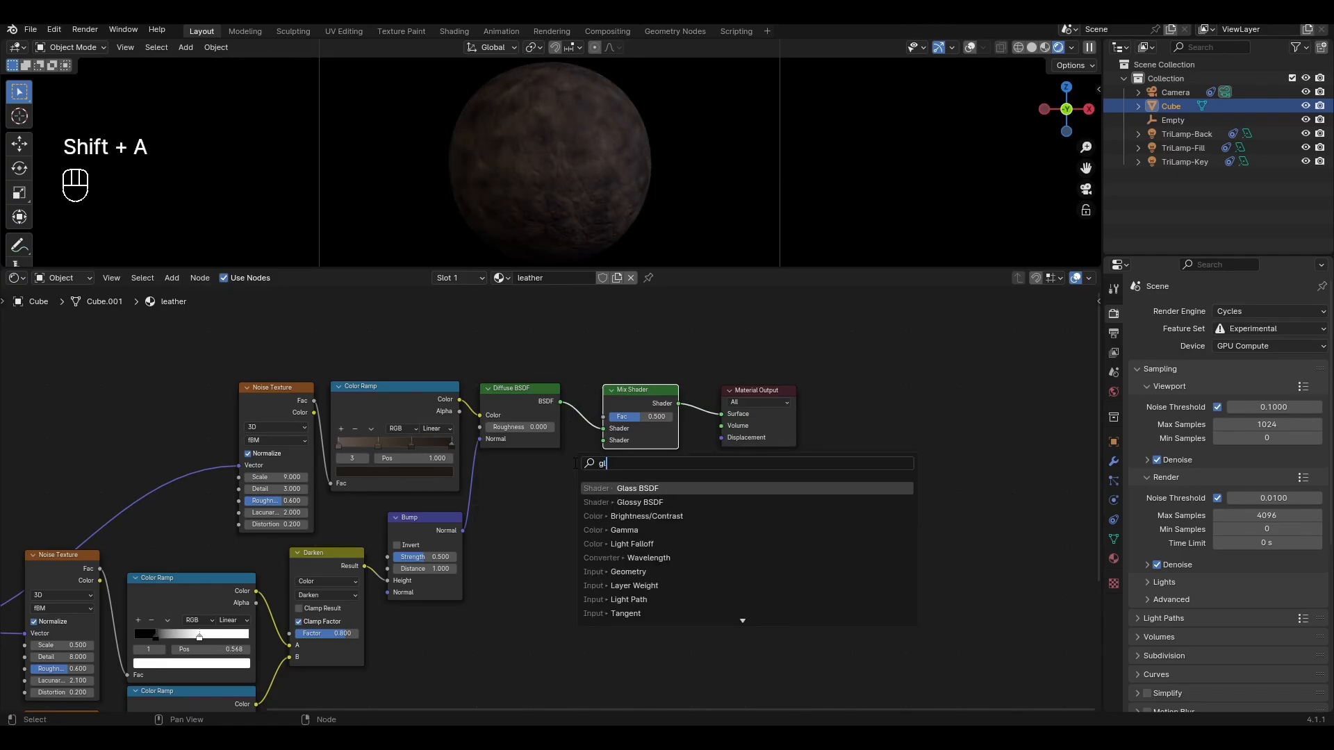
left_click(639, 503)
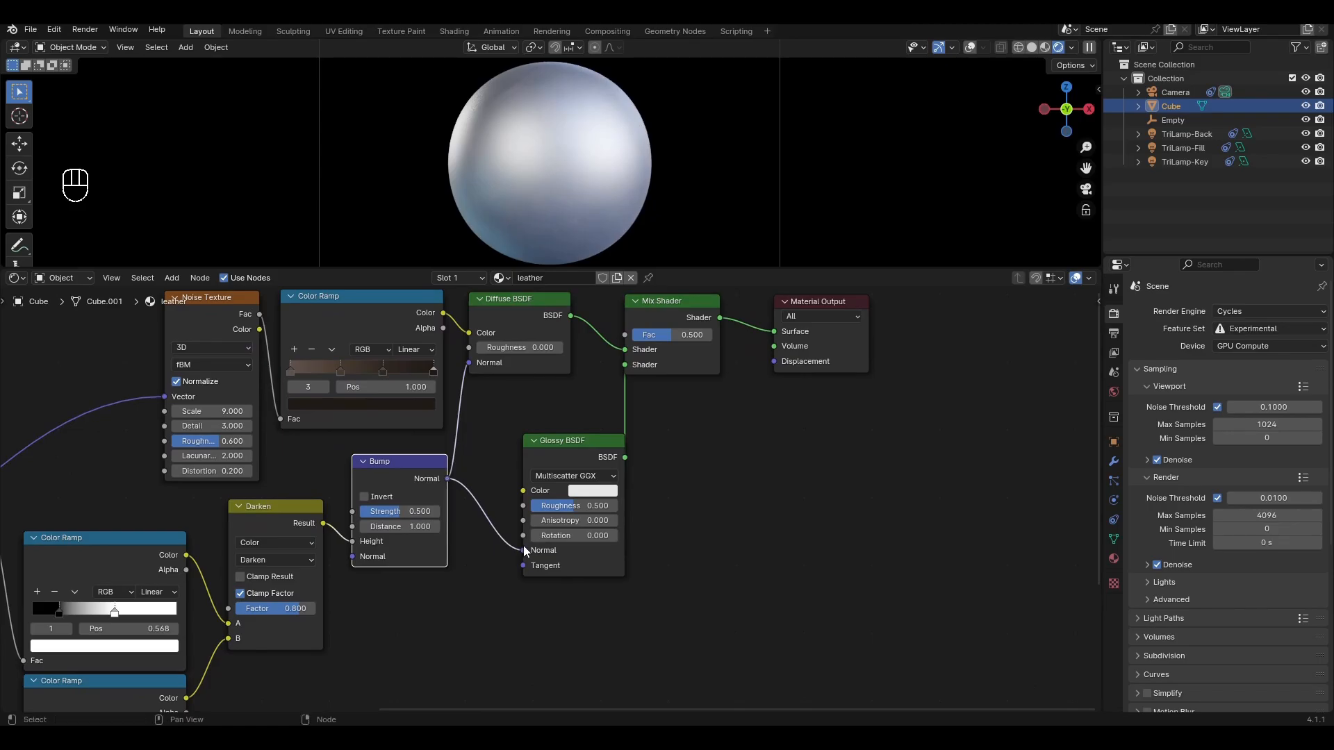
left_click_drag(578, 506, 570, 506)
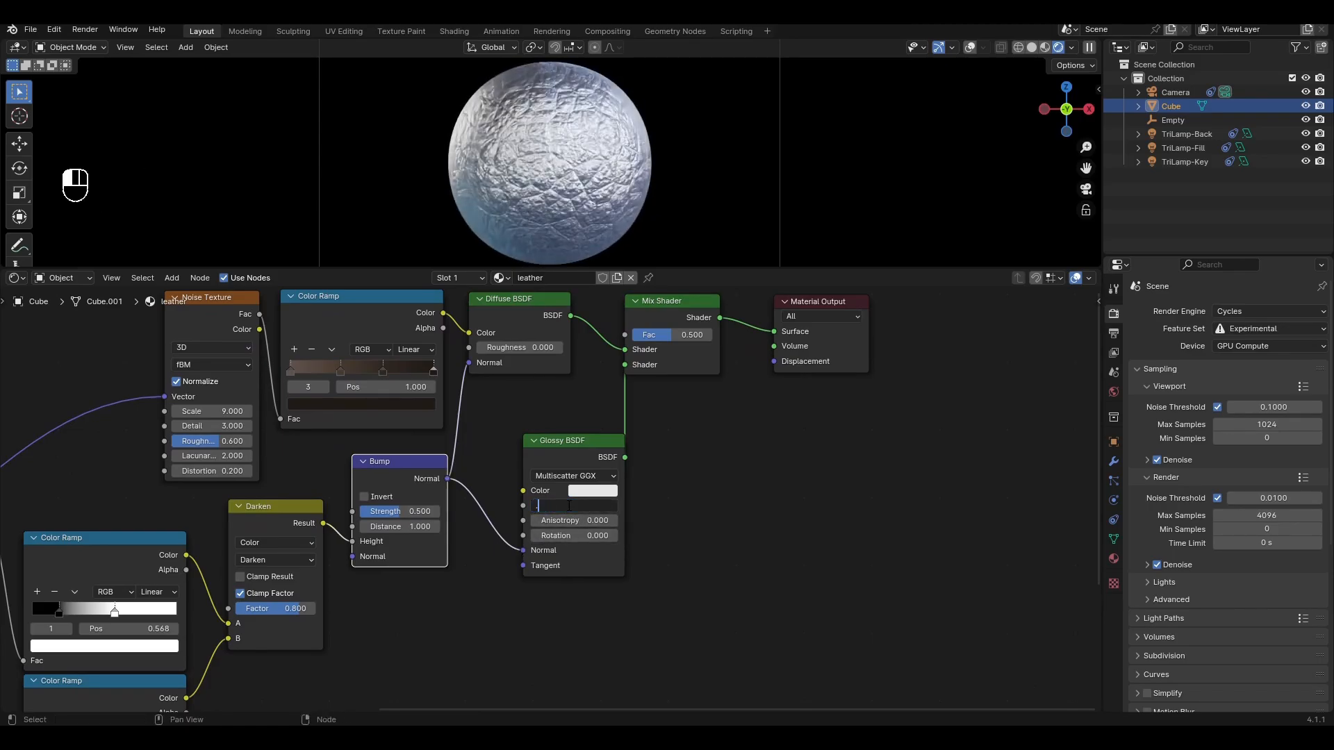
type("0.450")
type("fre")
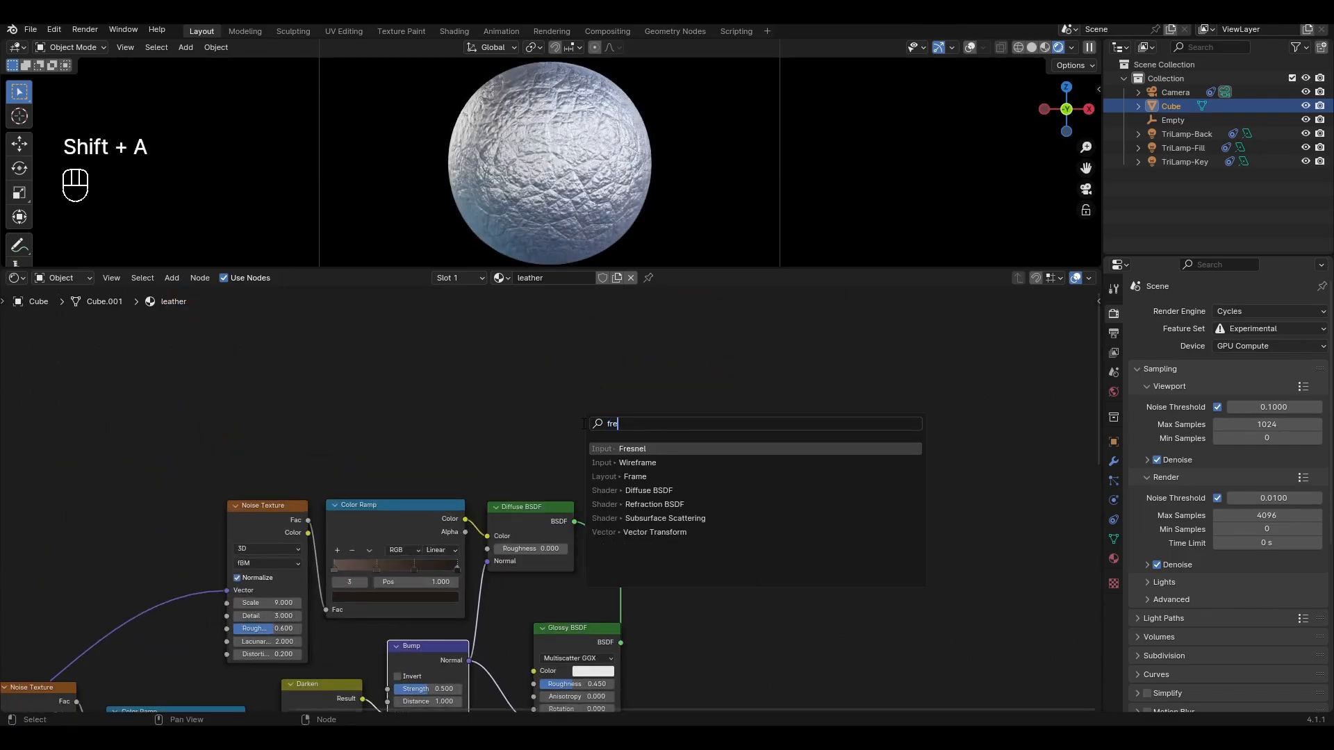
Step: Add a Fresnel node driving the Mix Shader factor
left_click(631, 448)
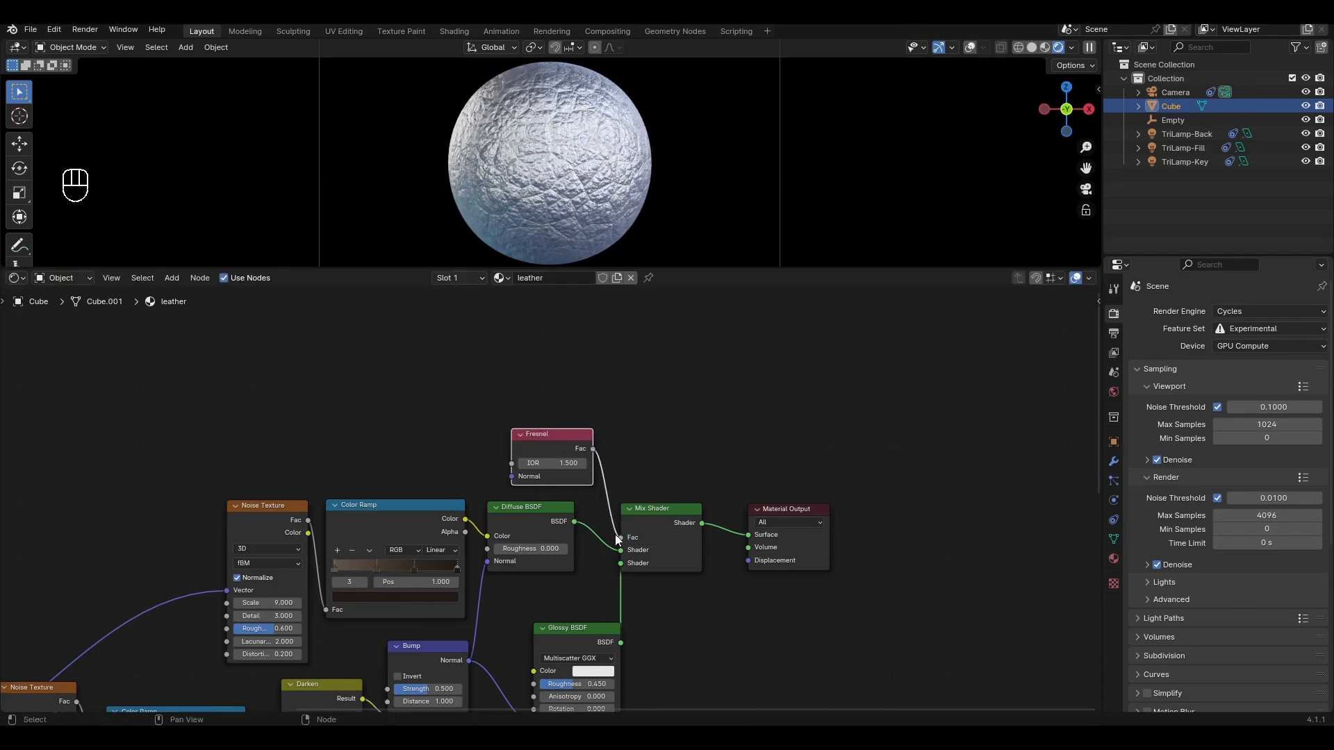
left_click(550, 463)
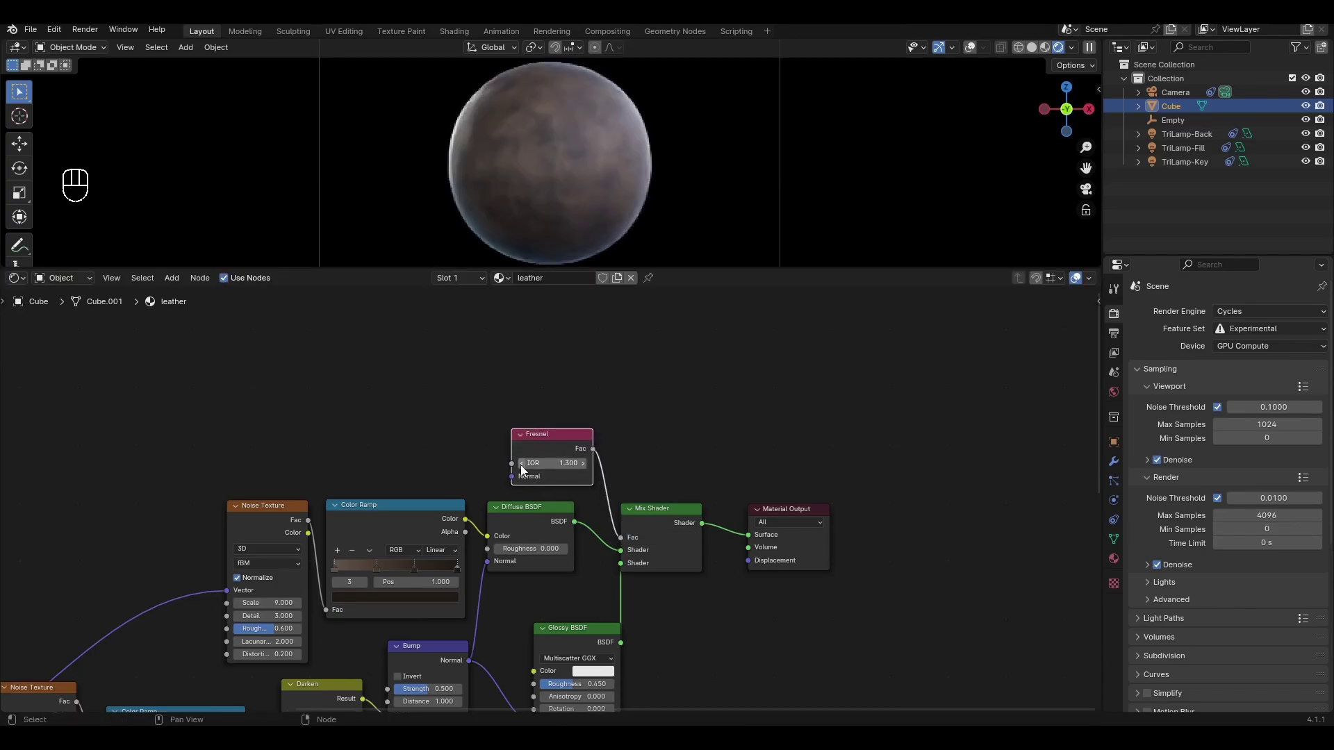